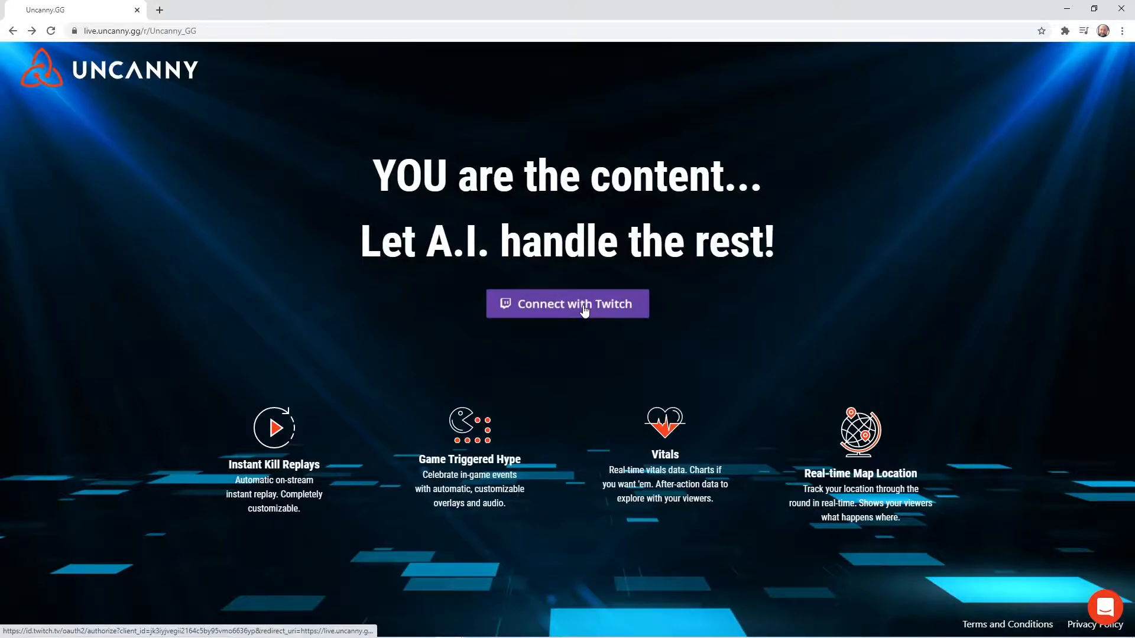
# Step: Begin connecting Uncanny.GG to a Twitch account from the landing page
pyautogui.click(566, 303)
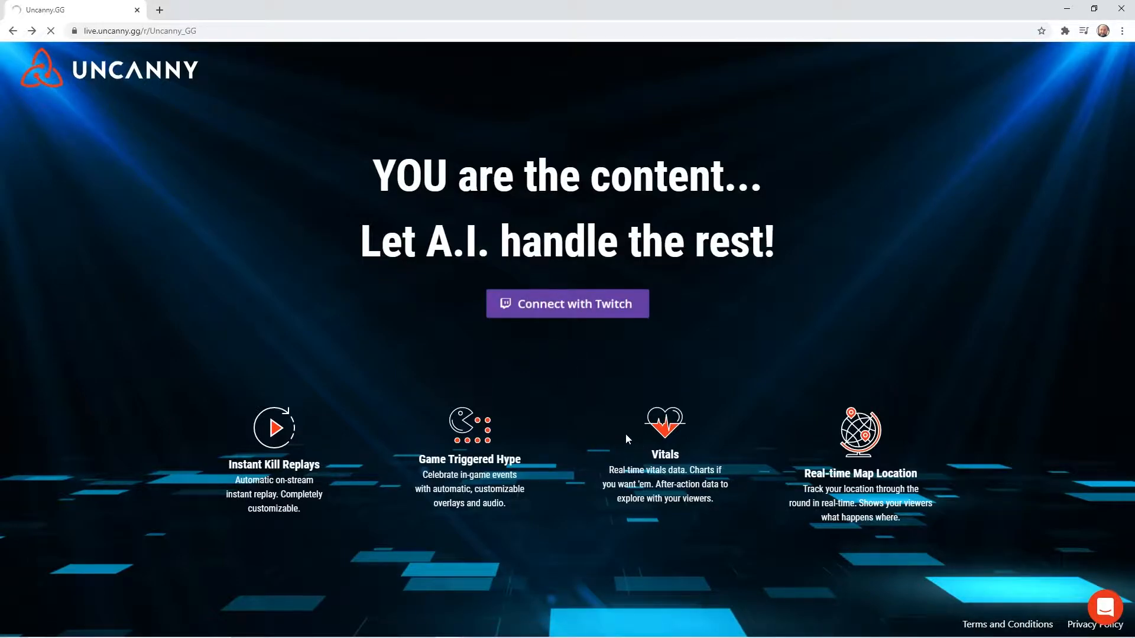
# Step: Complete the Twitch sign-in and land on the setup modules page
pyautogui.click(566, 303)
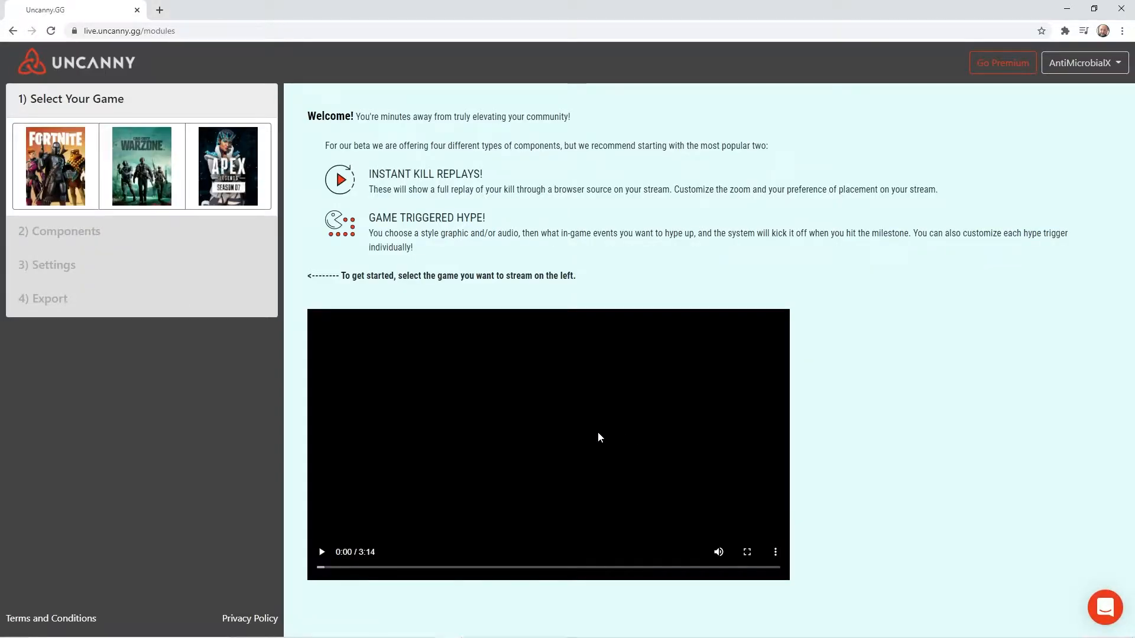
pyautogui.moveTo(3, 106)
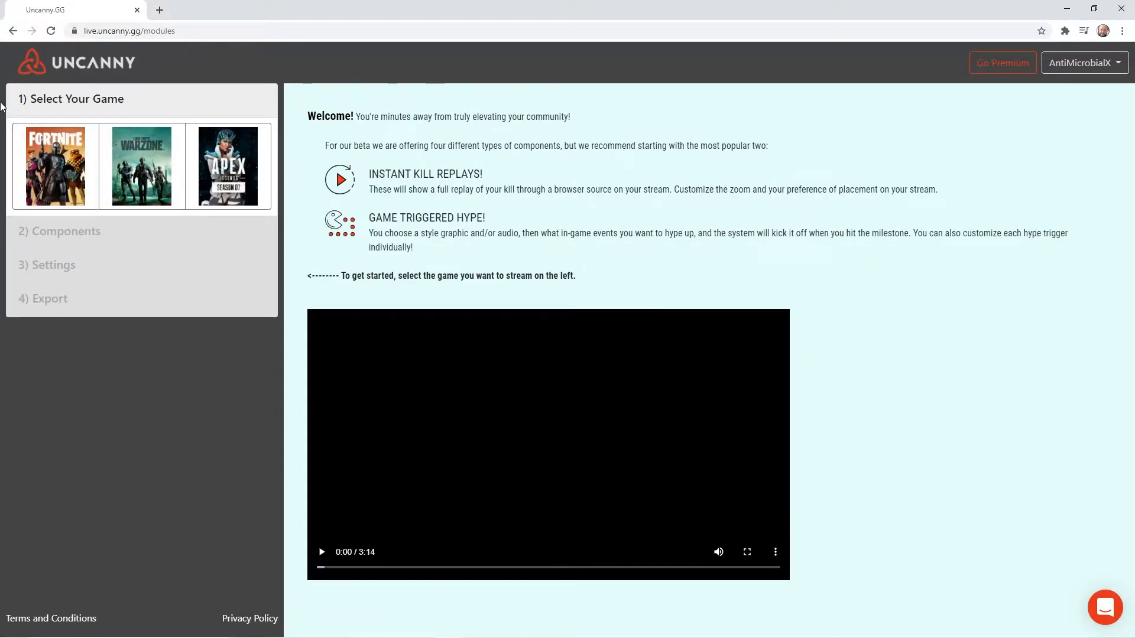
pyautogui.moveTo(239, 263)
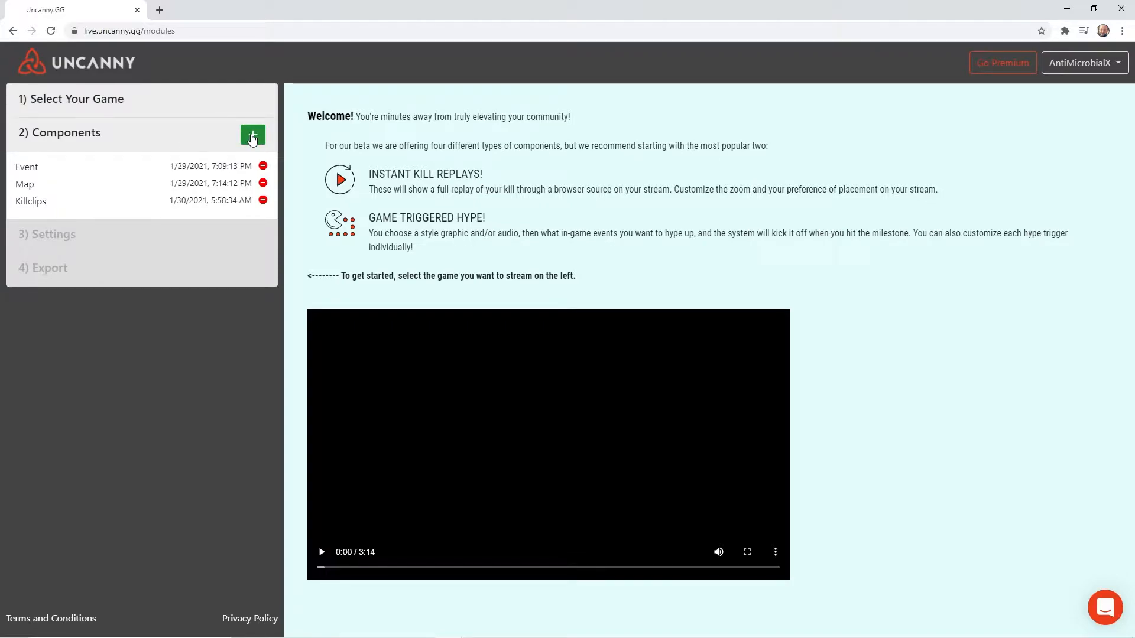
pyautogui.moveTo(111, 160)
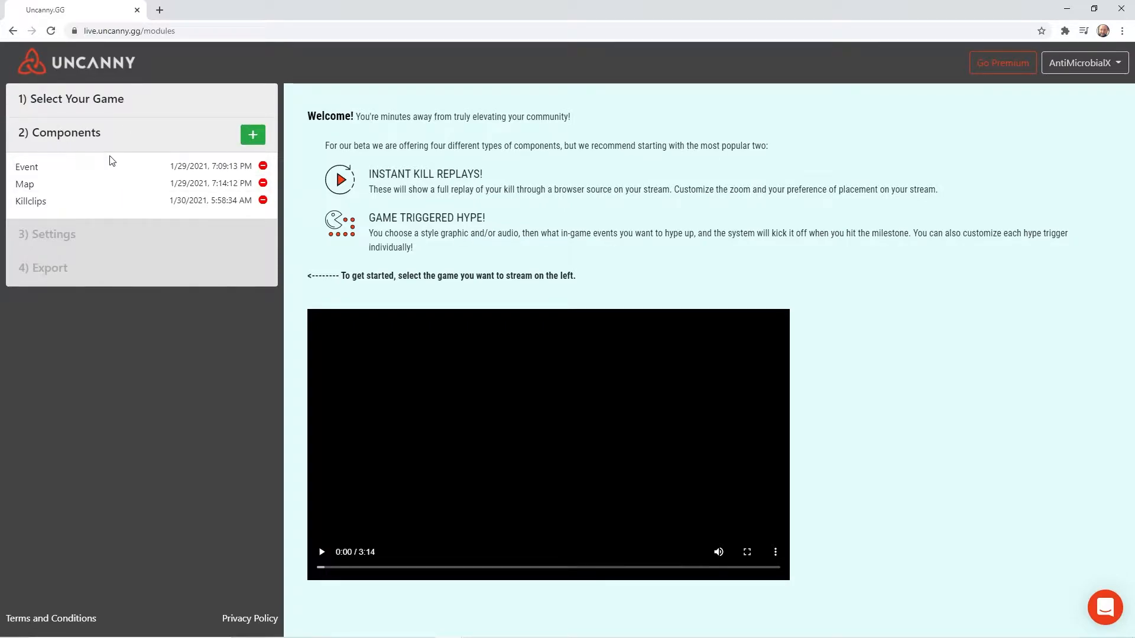
# Step: Reveal the Select Your Component picker listing the addable component types
pyautogui.click(253, 135)
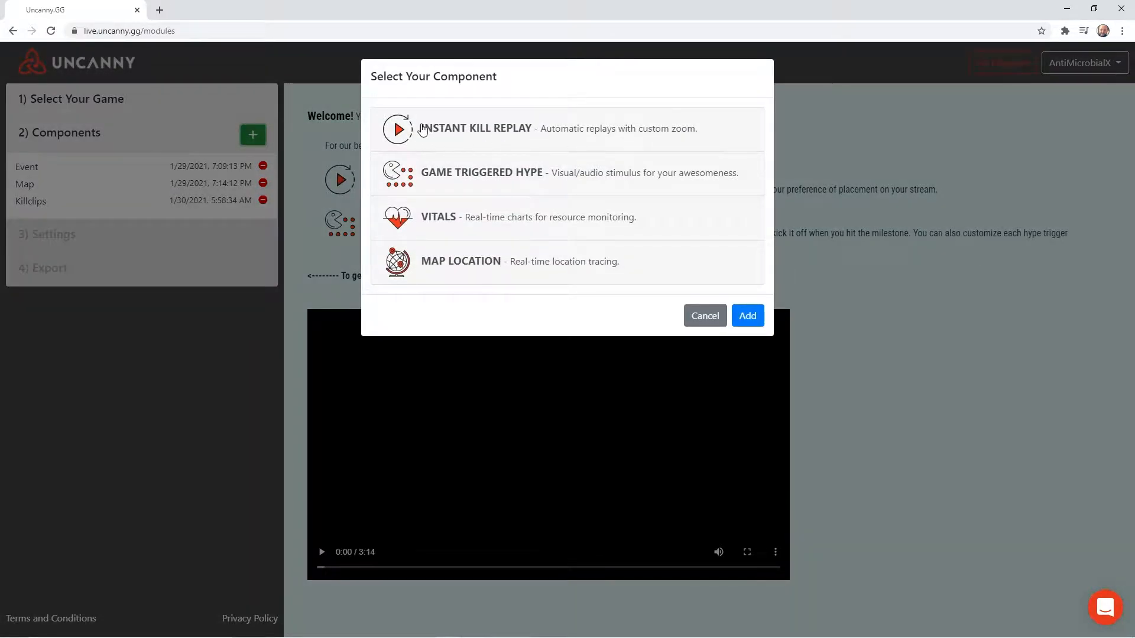
pyautogui.moveTo(423, 127)
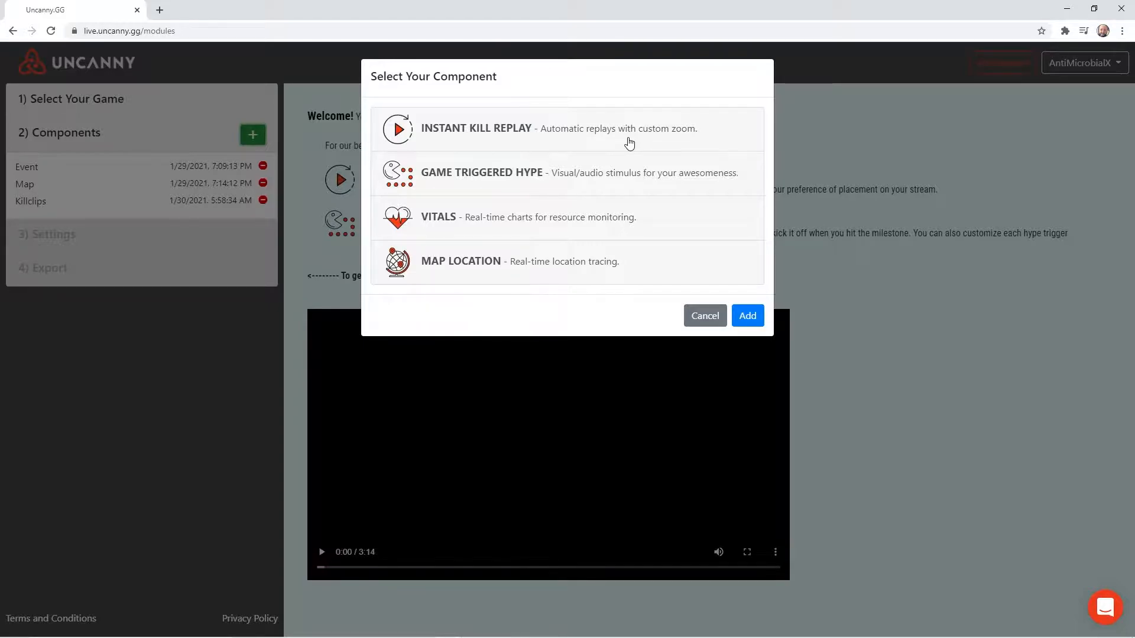
pyautogui.moveTo(694, 190)
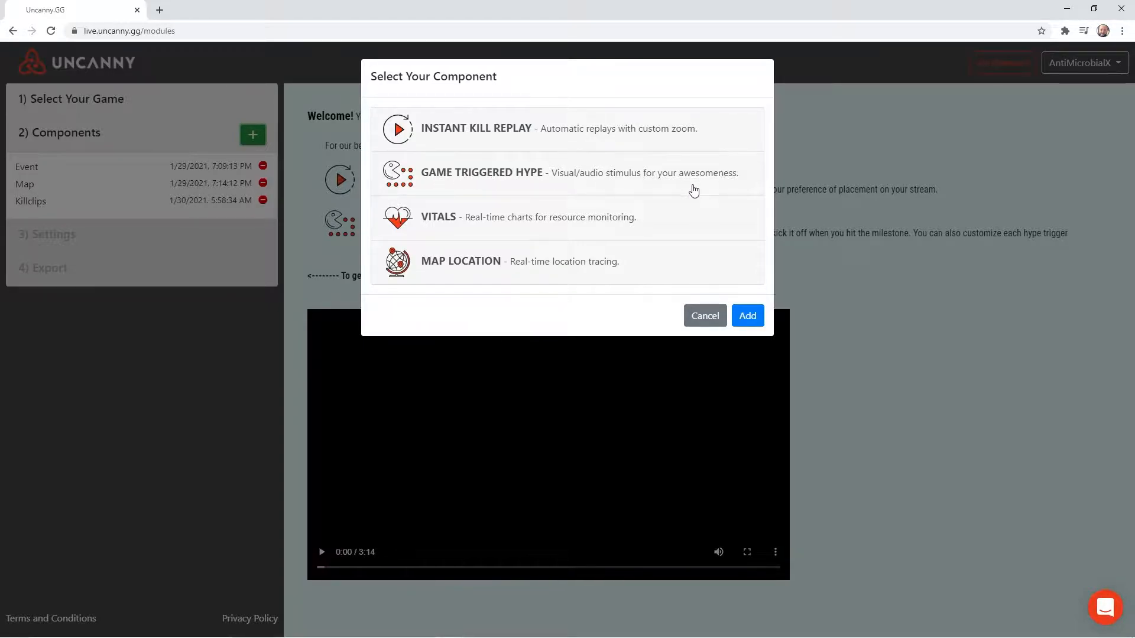
pyautogui.moveTo(605, 187)
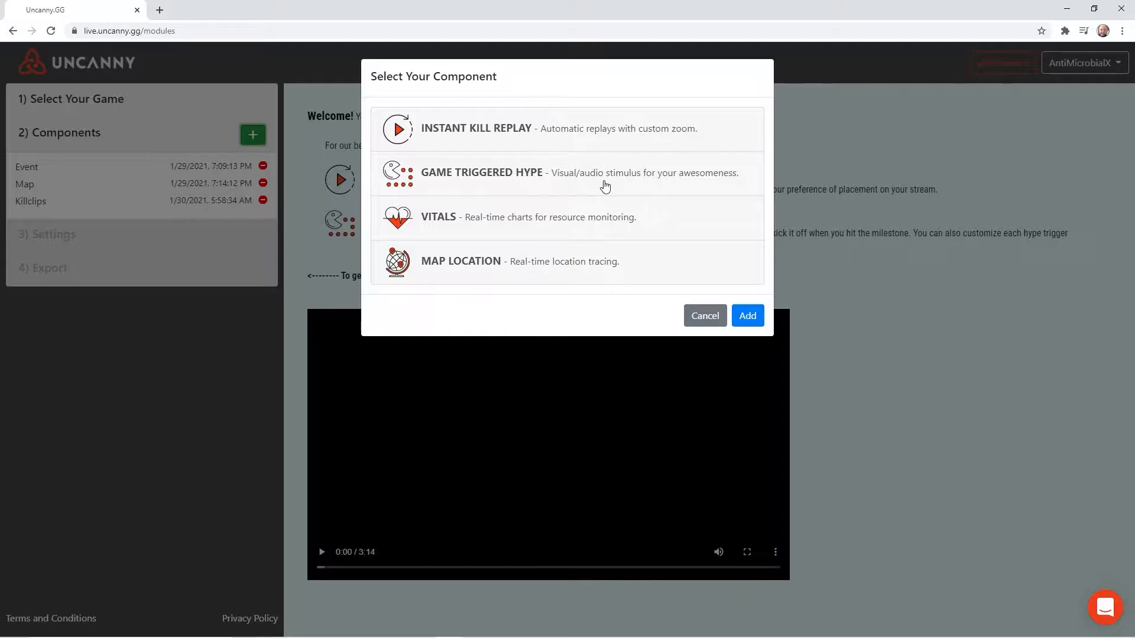
pyautogui.moveTo(385, 230)
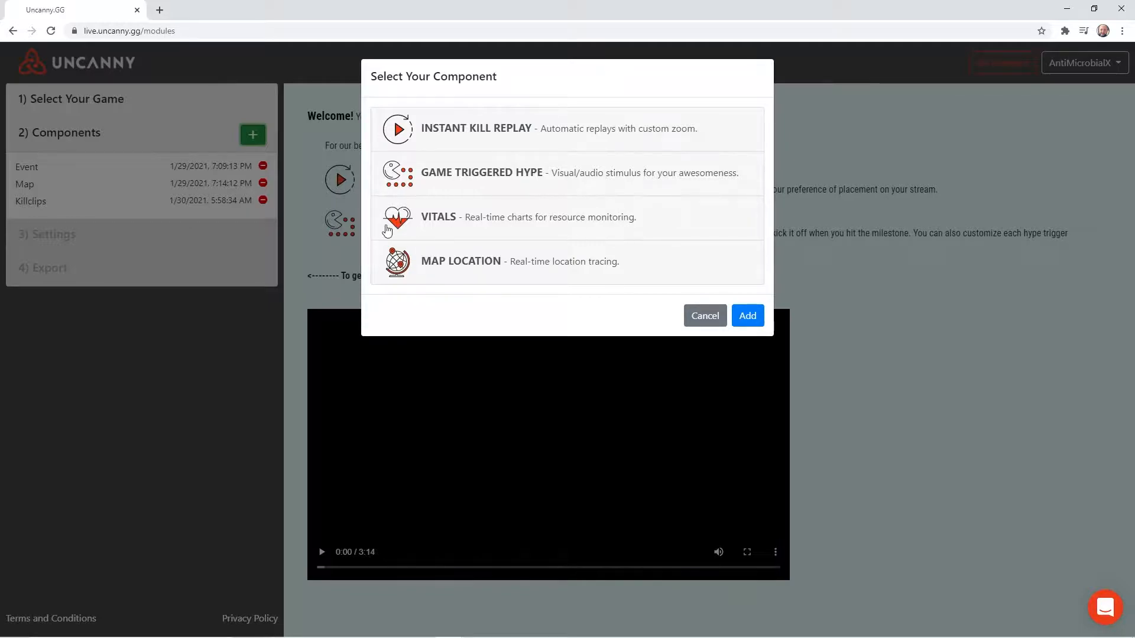
pyautogui.moveTo(476, 218)
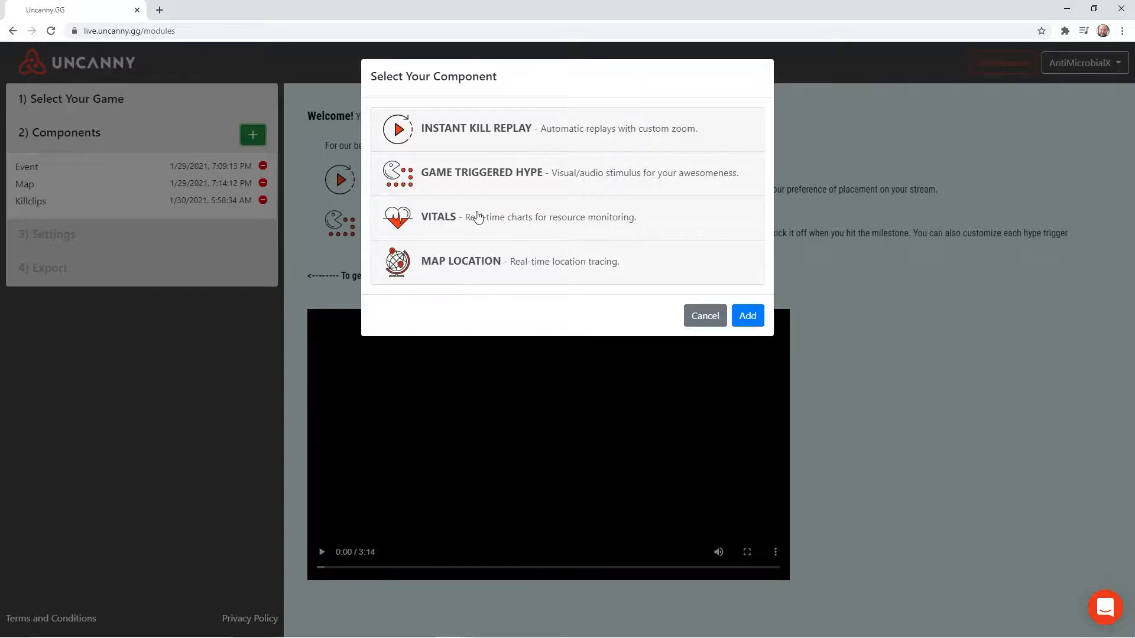
pyautogui.moveTo(559, 226)
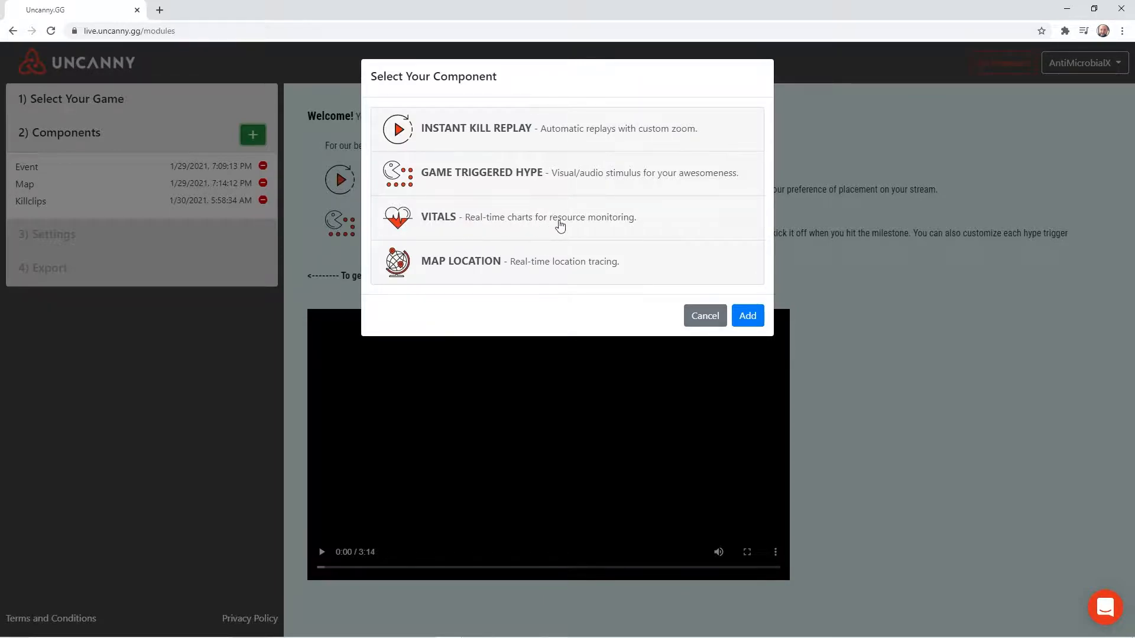
pyautogui.moveTo(548, 220)
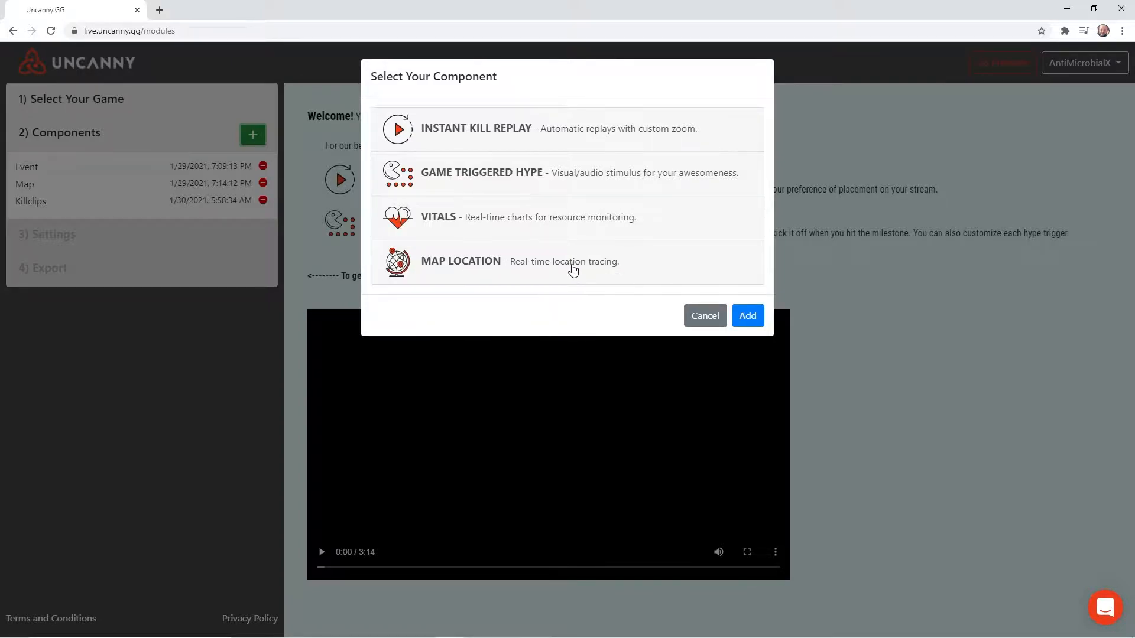
pyautogui.moveTo(599, 269)
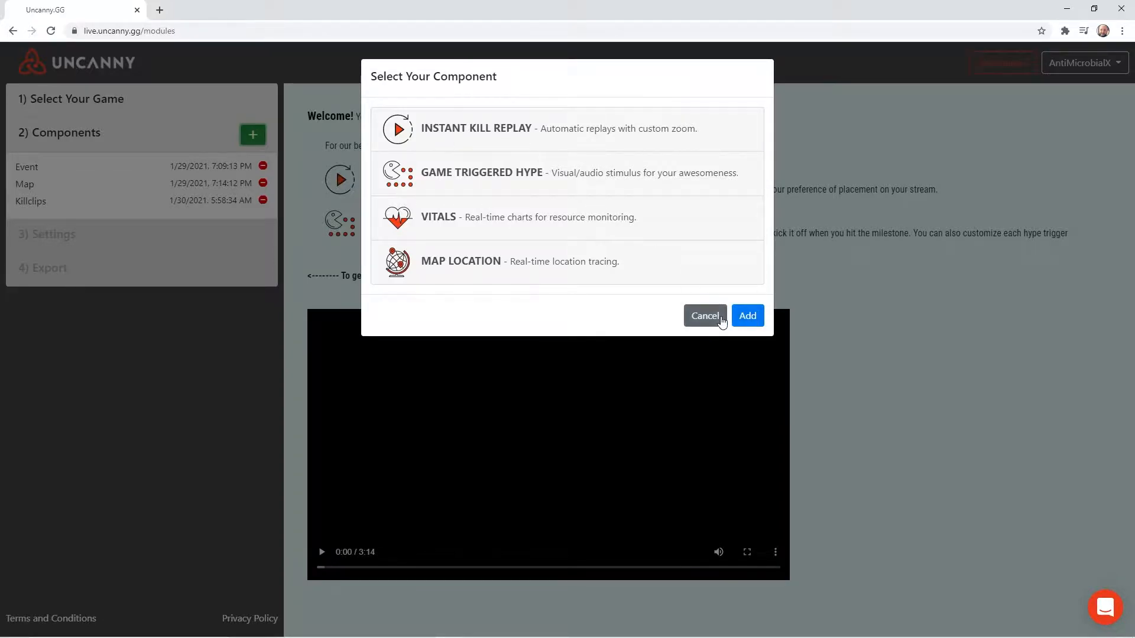
# Step: Cancel the component chooser, returning to Event, Map and Killclips
pyautogui.click(702, 316)
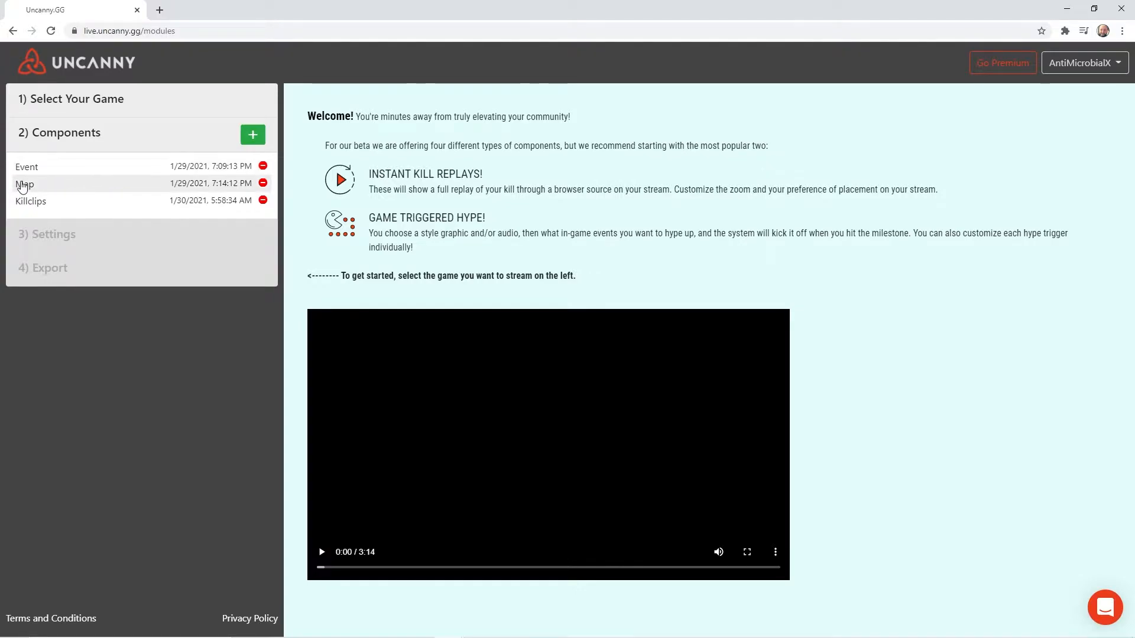
pyautogui.moveTo(99, 209)
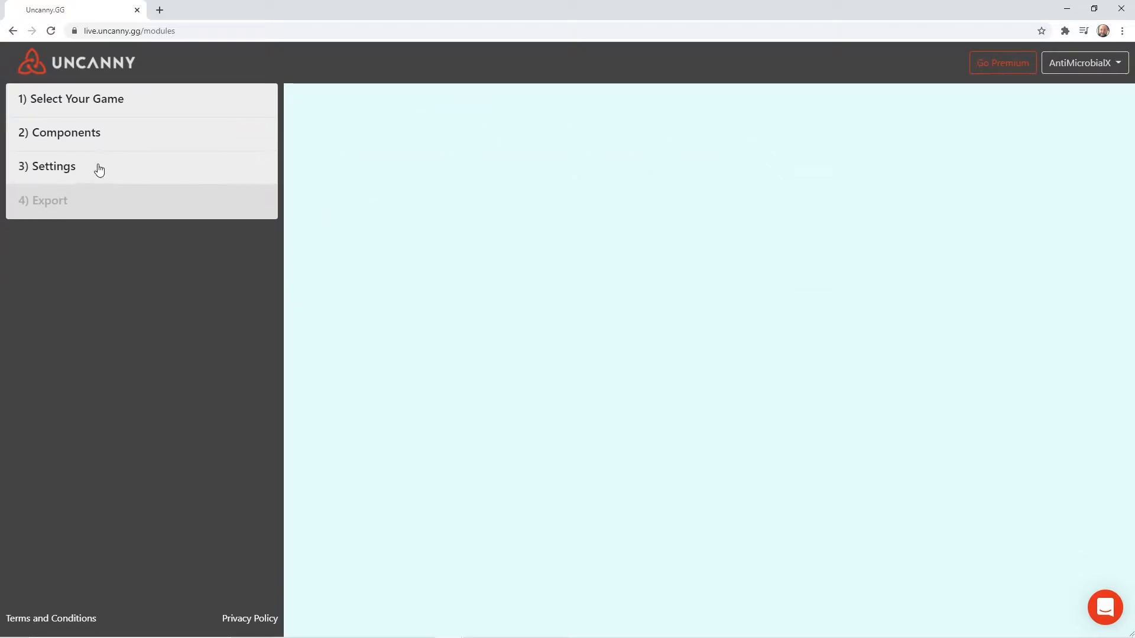
# Step: Show the Event module's overlay style and game-trigger settings
pyautogui.click(51, 166)
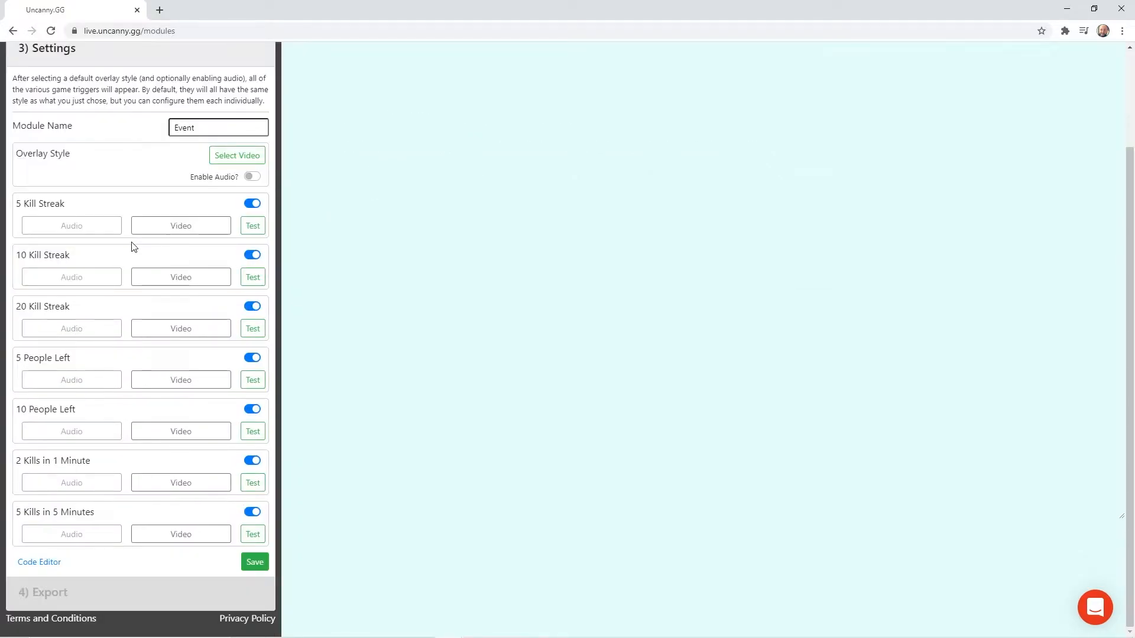
pyautogui.moveTo(8, 511)
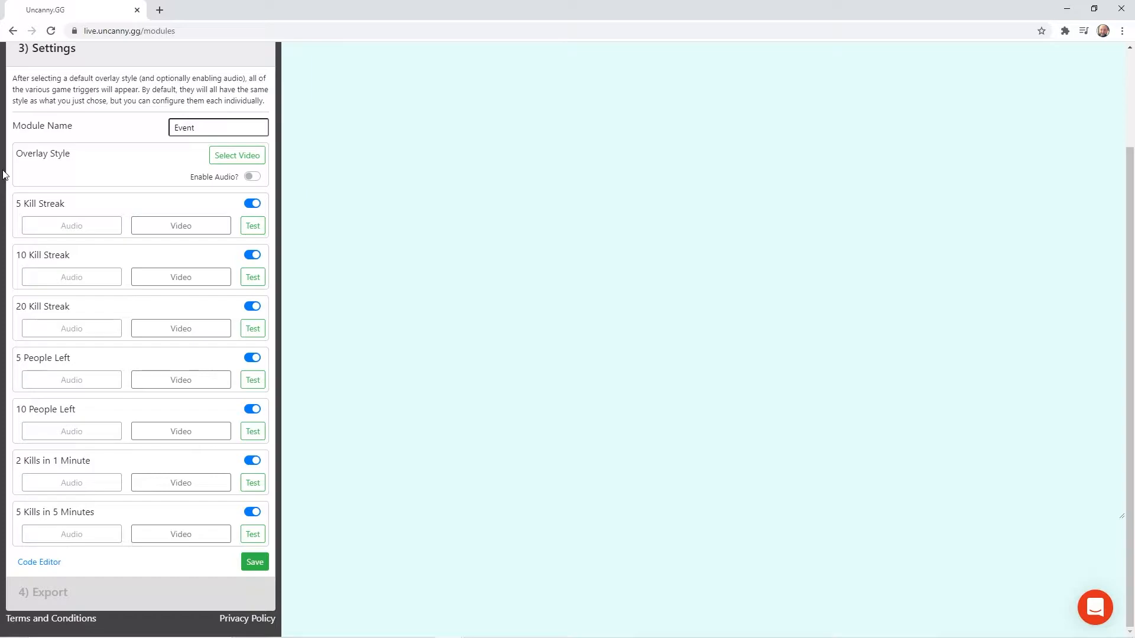
pyautogui.moveTo(12, 175)
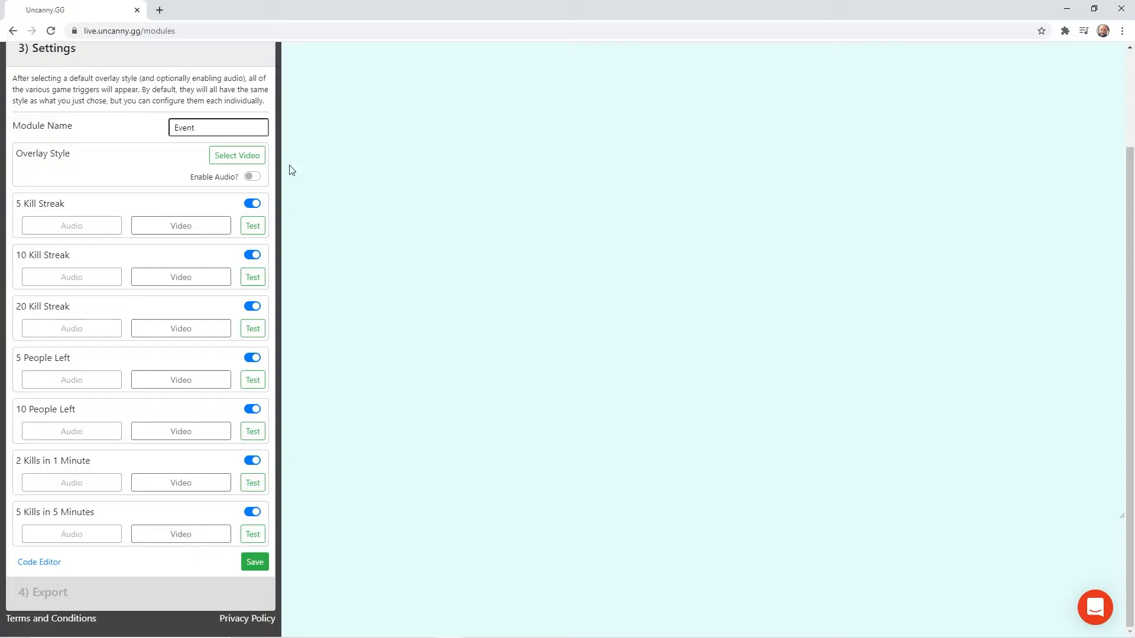
pyautogui.moveTo(125, 354)
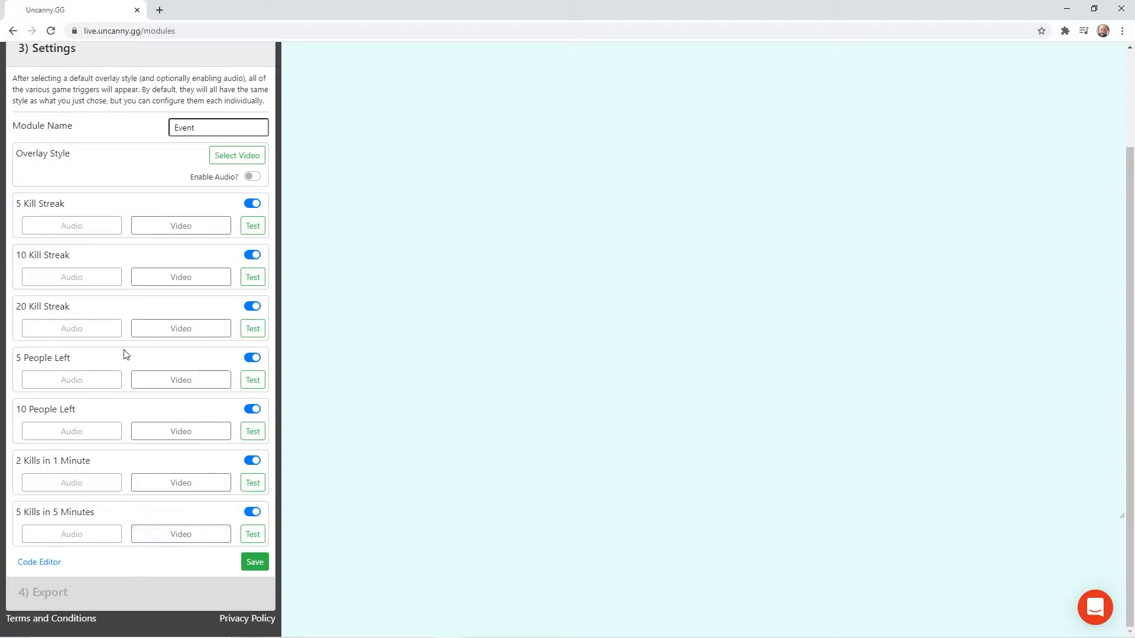
pyautogui.moveTo(130, 154)
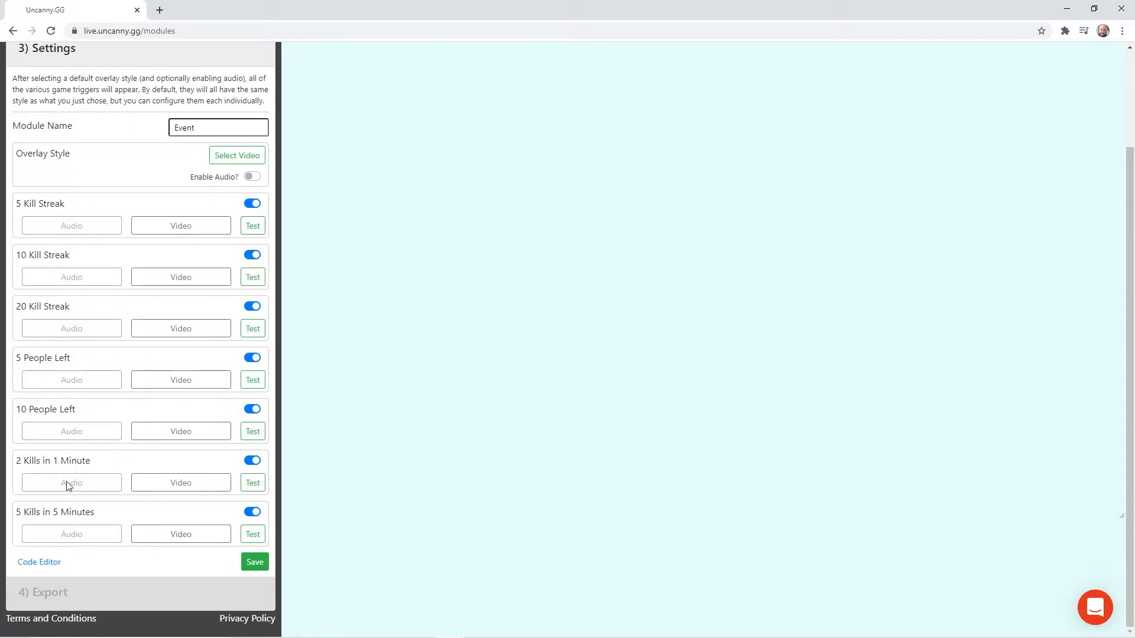
pyautogui.click(236, 155)
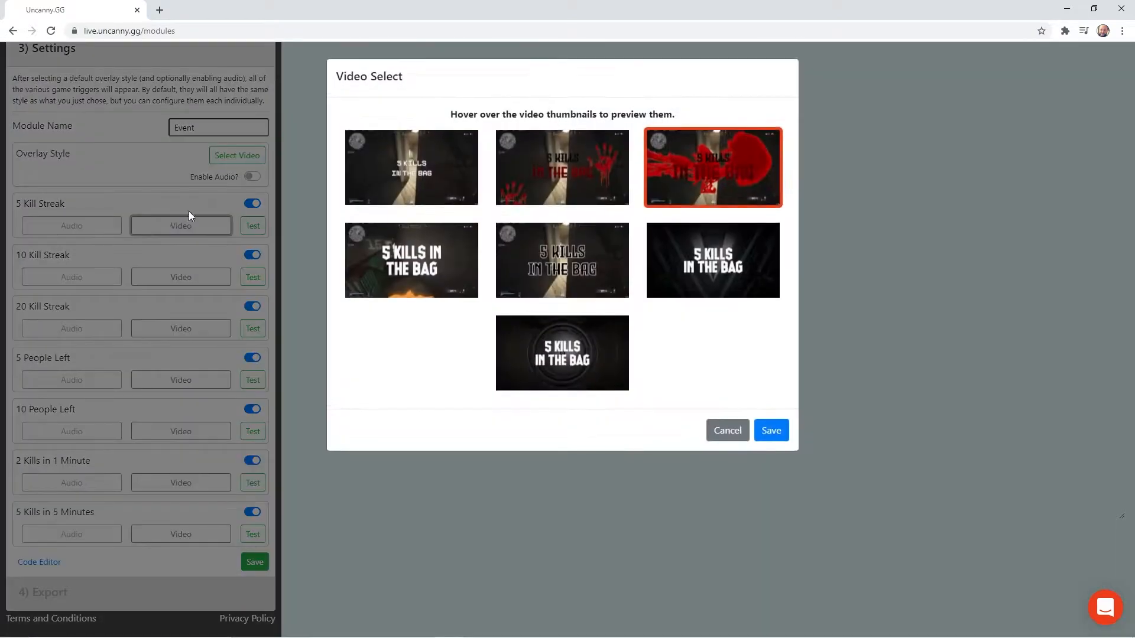
pyautogui.moveTo(411, 180)
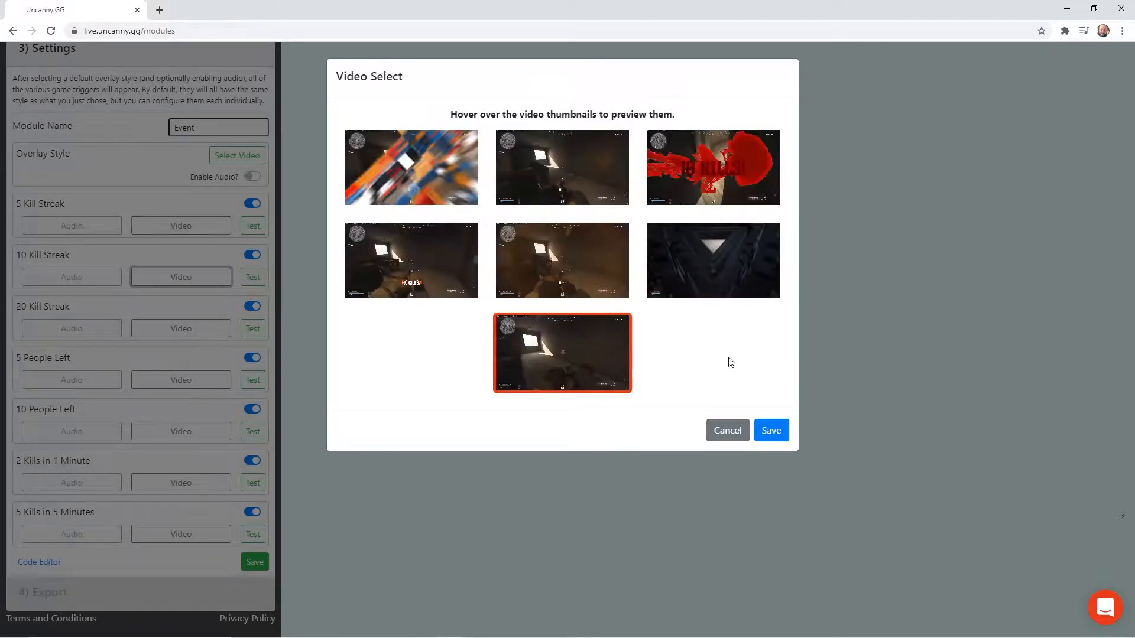
pyautogui.click(770, 430)
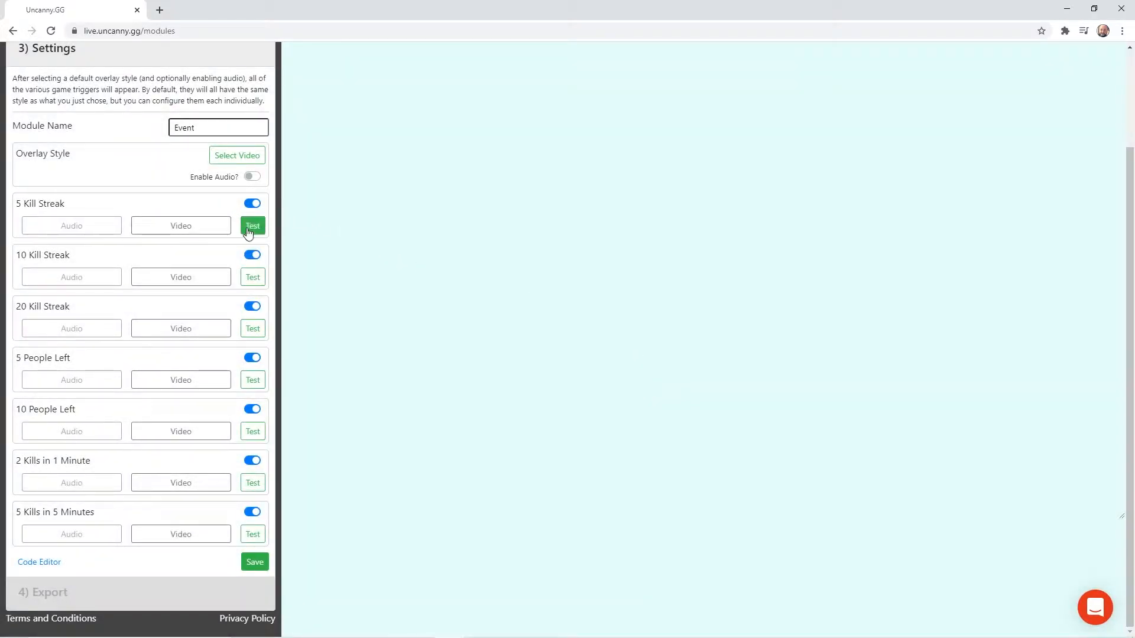
pyautogui.click(253, 225)
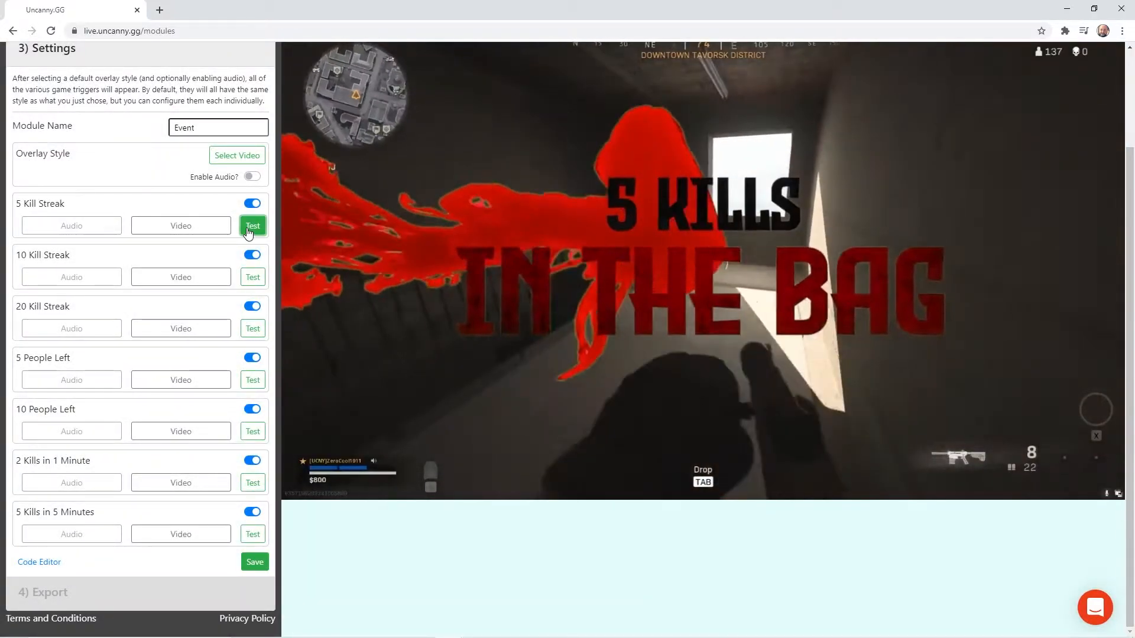
pyautogui.click(253, 226)
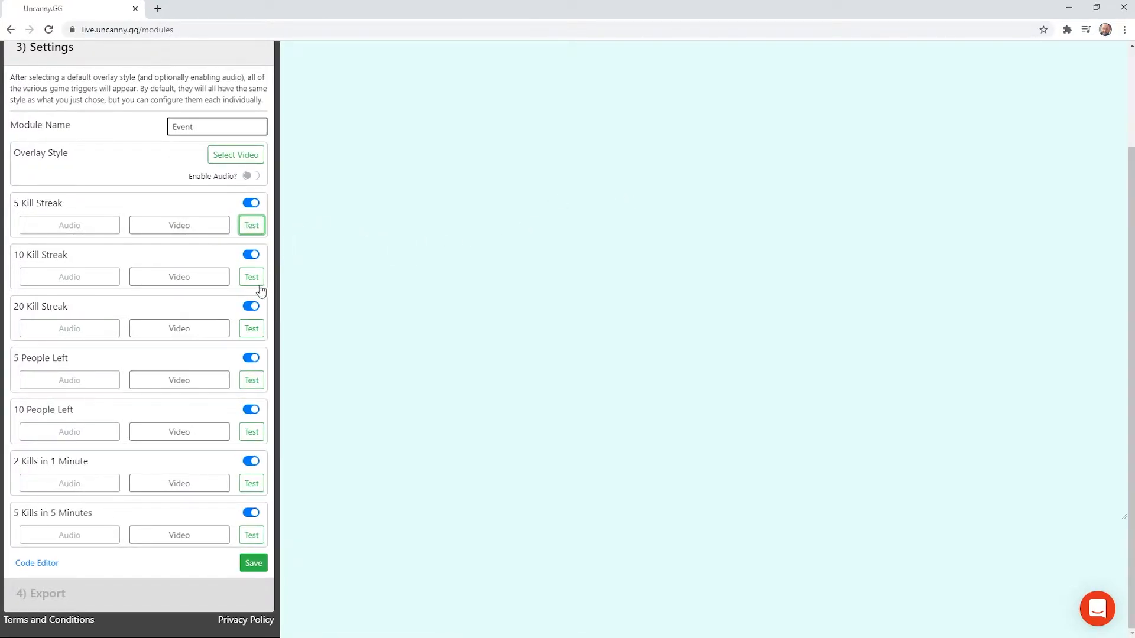
pyautogui.moveTo(263, 426)
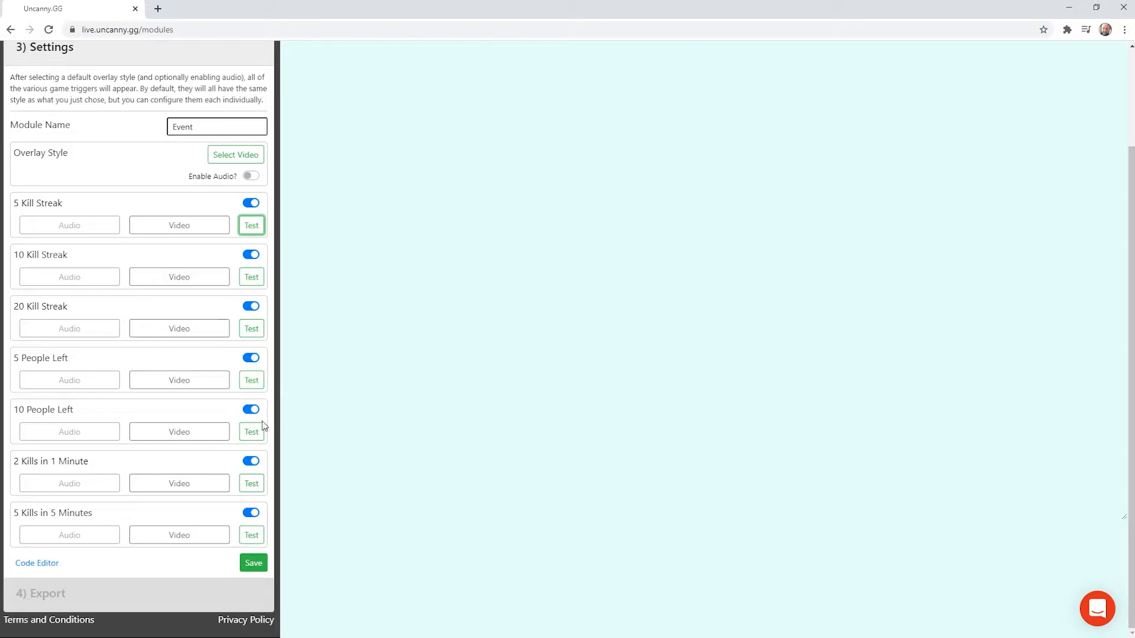
pyautogui.click(251, 432)
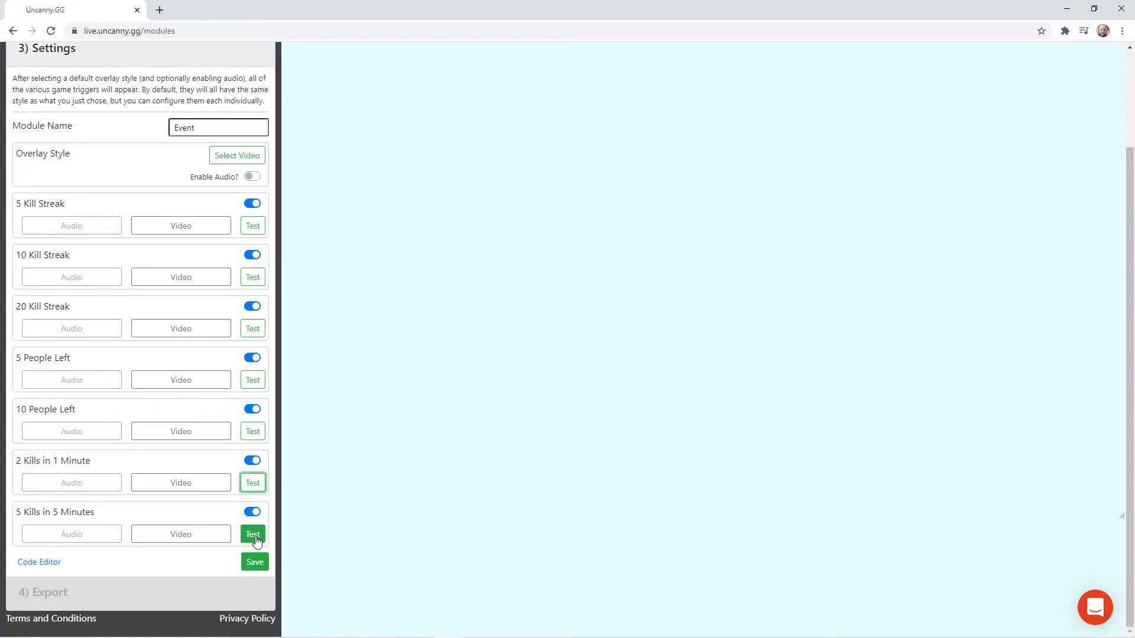
pyautogui.moveTo(259, 543)
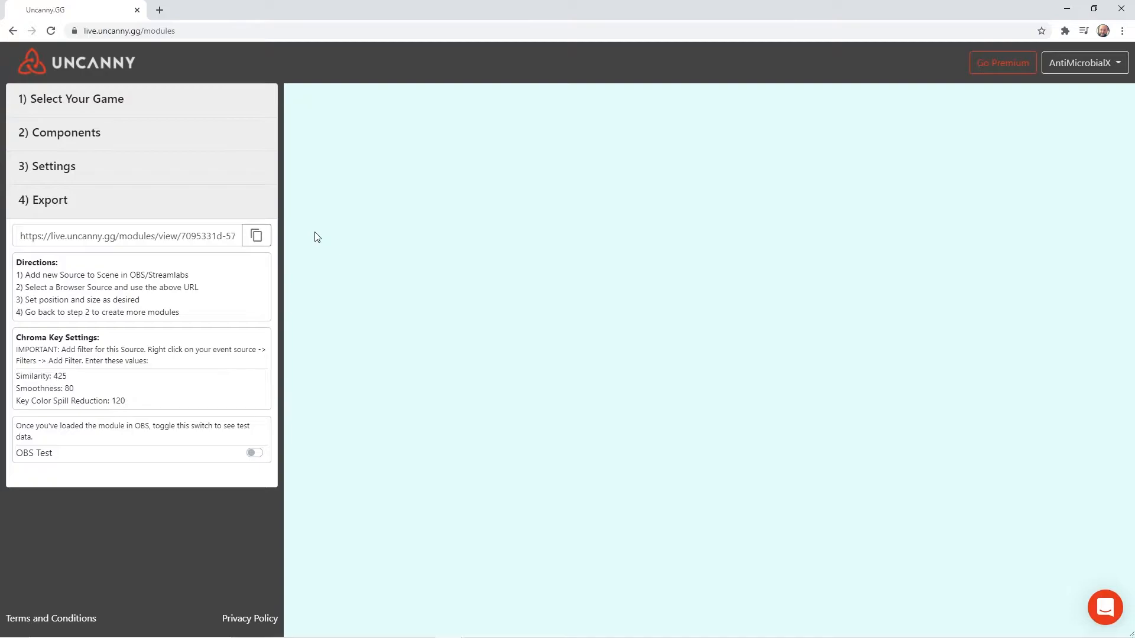
pyautogui.moveTo(3, 240)
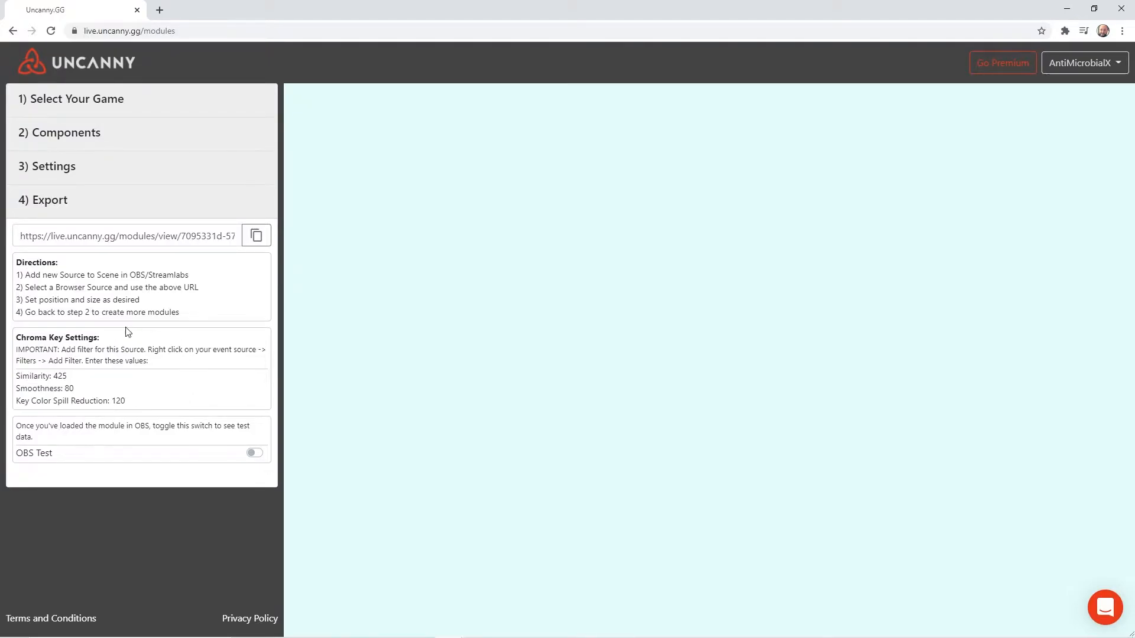
pyautogui.moveTo(68, 416)
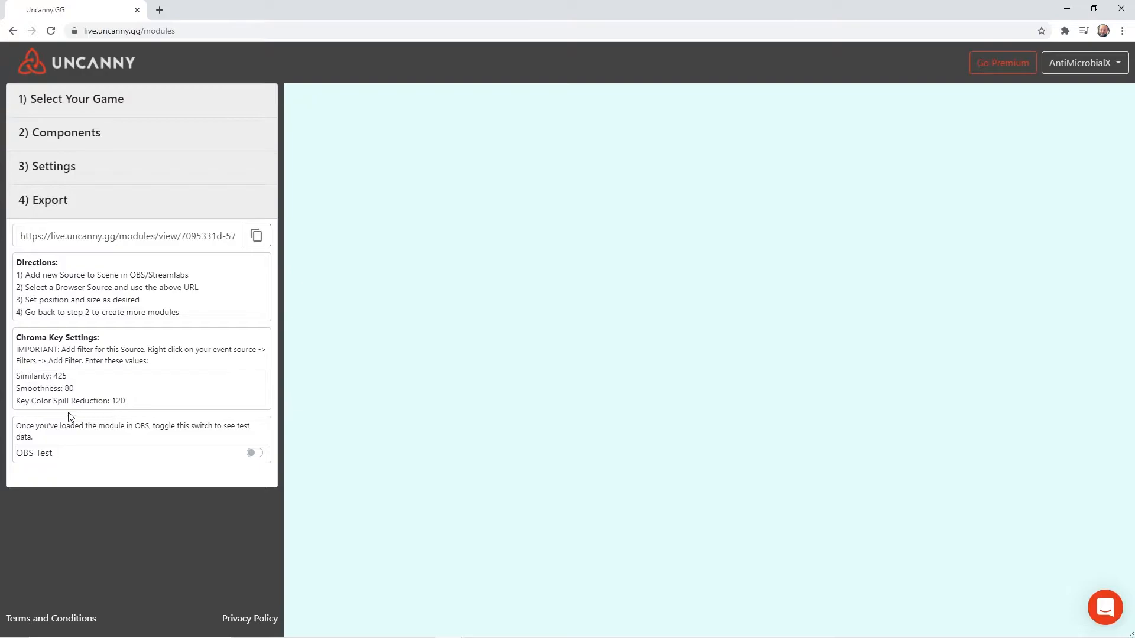
# Step: Select the exported module URL text in the Export step
pyautogui.moveTo(53, 375); pyautogui.dragTo(123, 401)
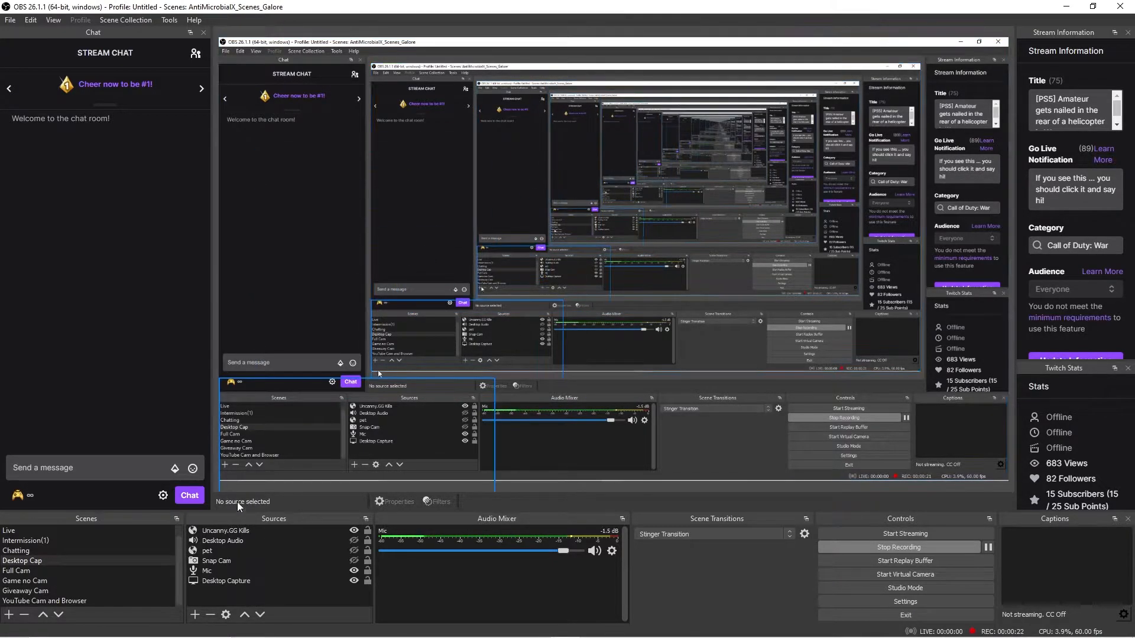
# Step: Bring up OBS's add-source type menu for the Desktop Cap scene
pyautogui.click(223, 540)
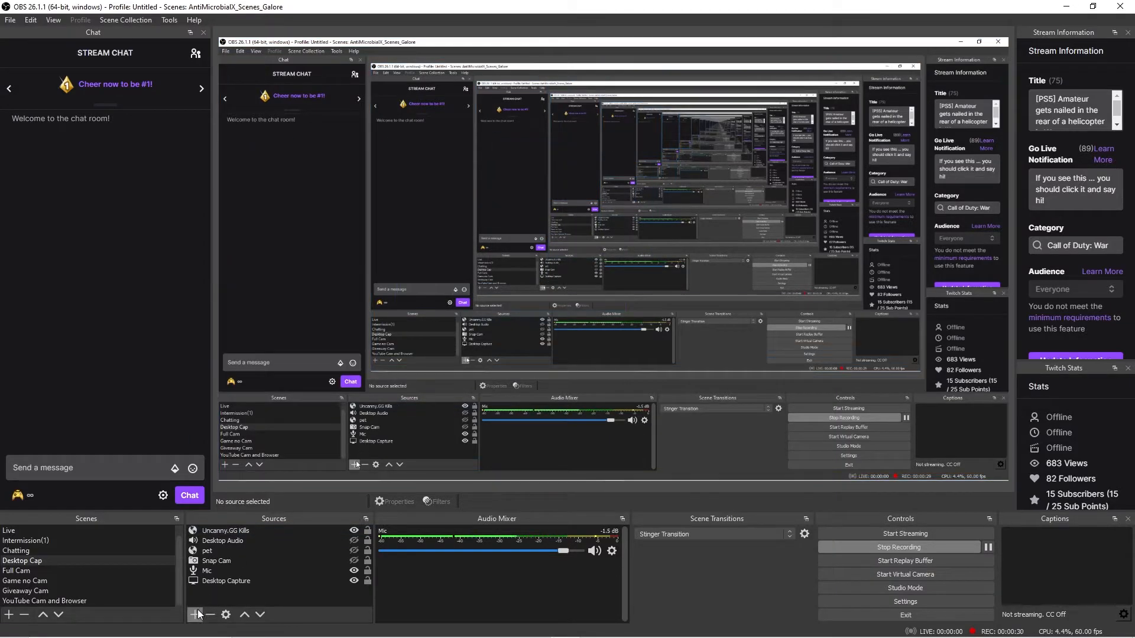
pyautogui.moveTo(195, 615)
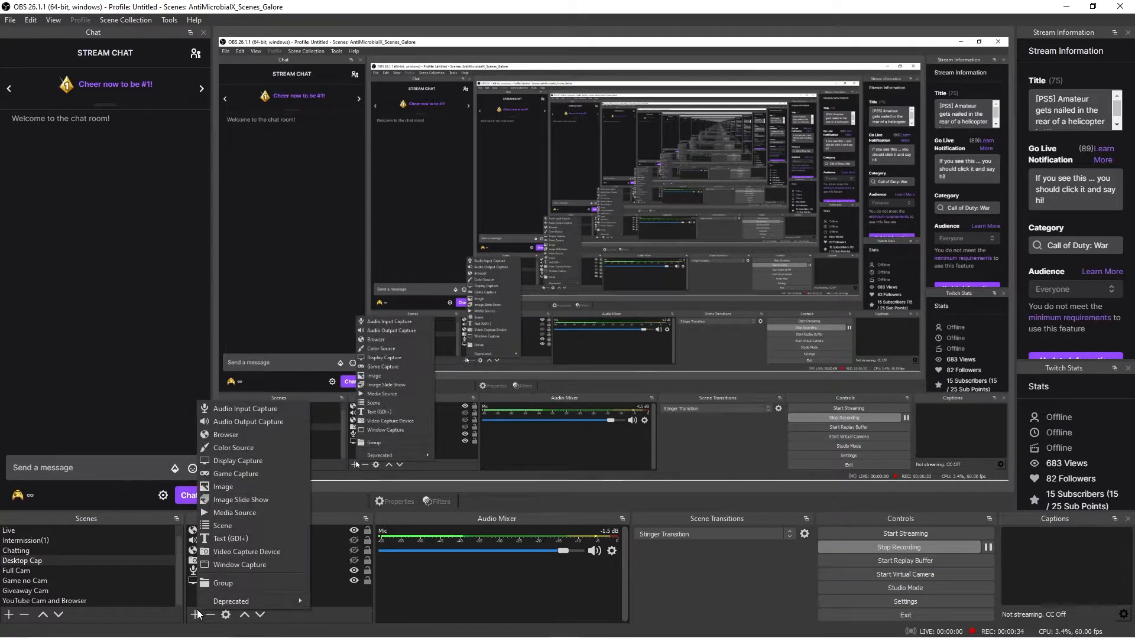
# Step: Add a Browser source named Uncanny.GG Kills to the Desktop Cap scene
pyautogui.click(225, 434)
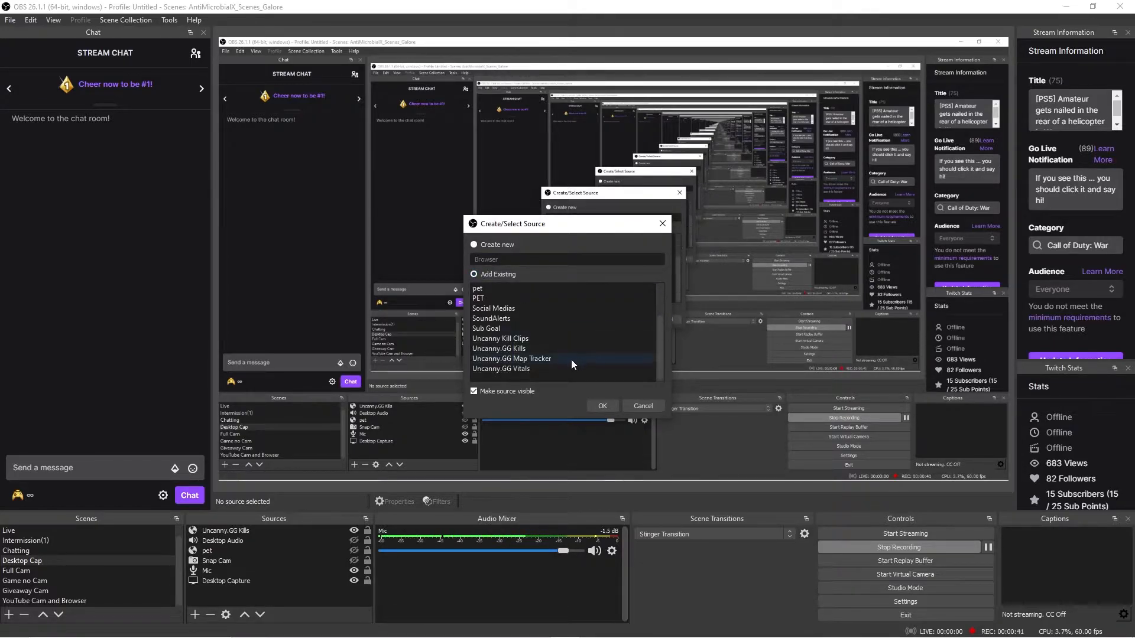
pyautogui.click(499, 338)
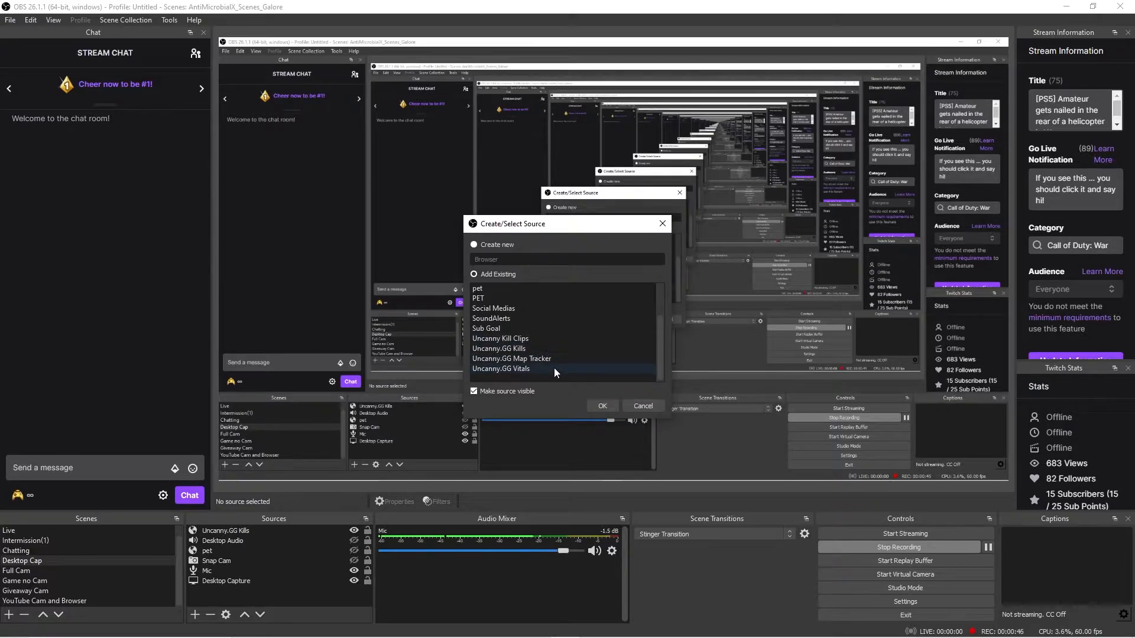
pyautogui.click(511, 359)
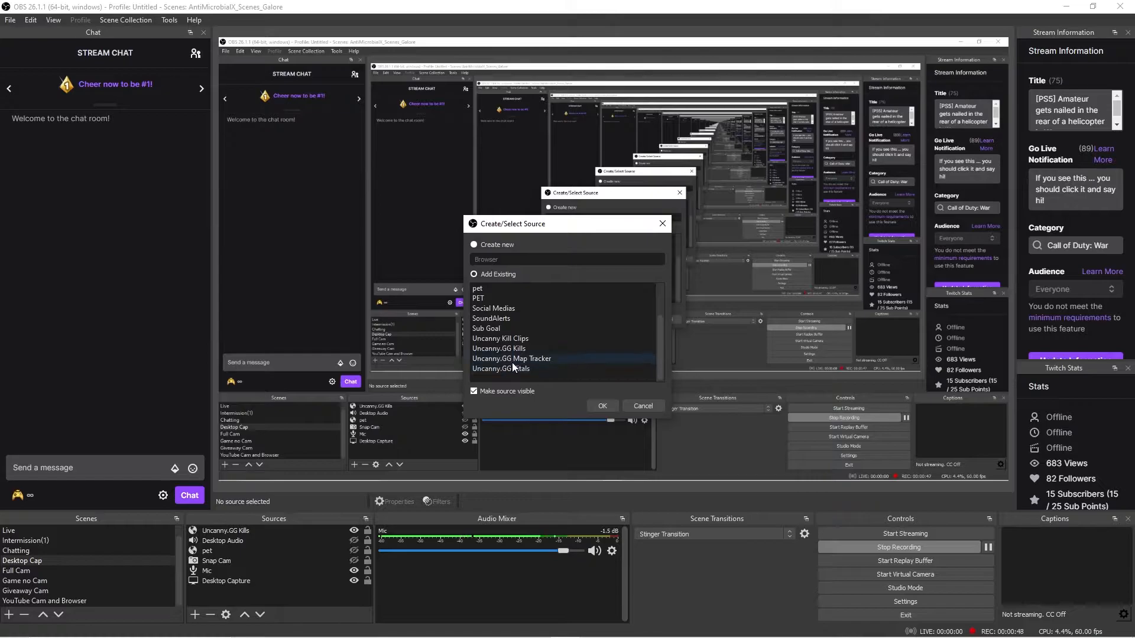
pyautogui.click(500, 369)
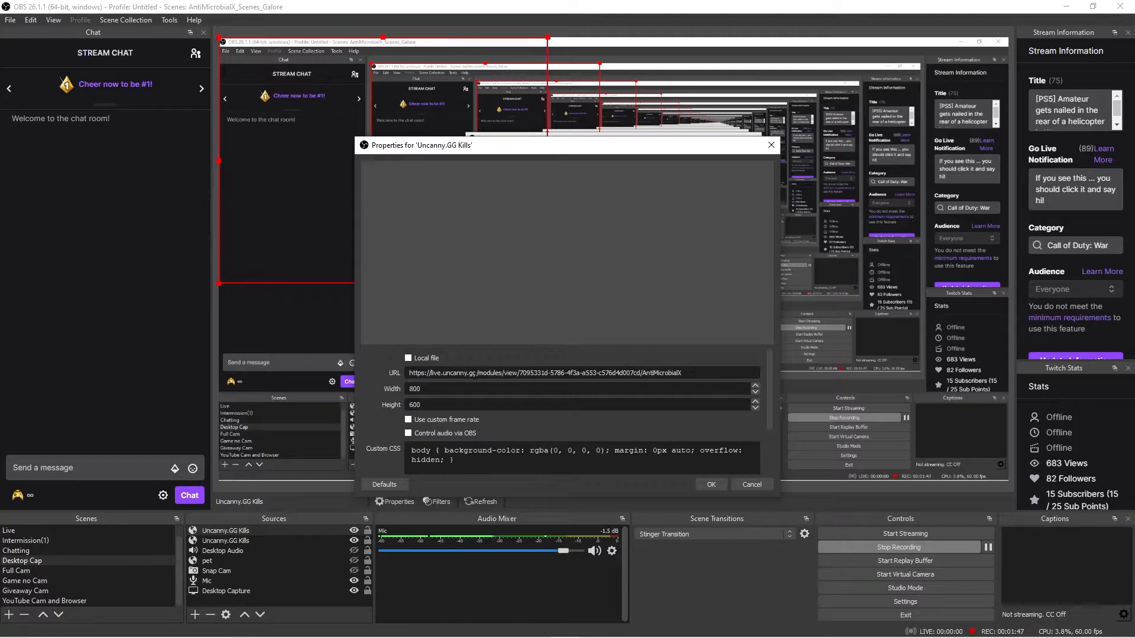
pyautogui.moveTo(464, 383)
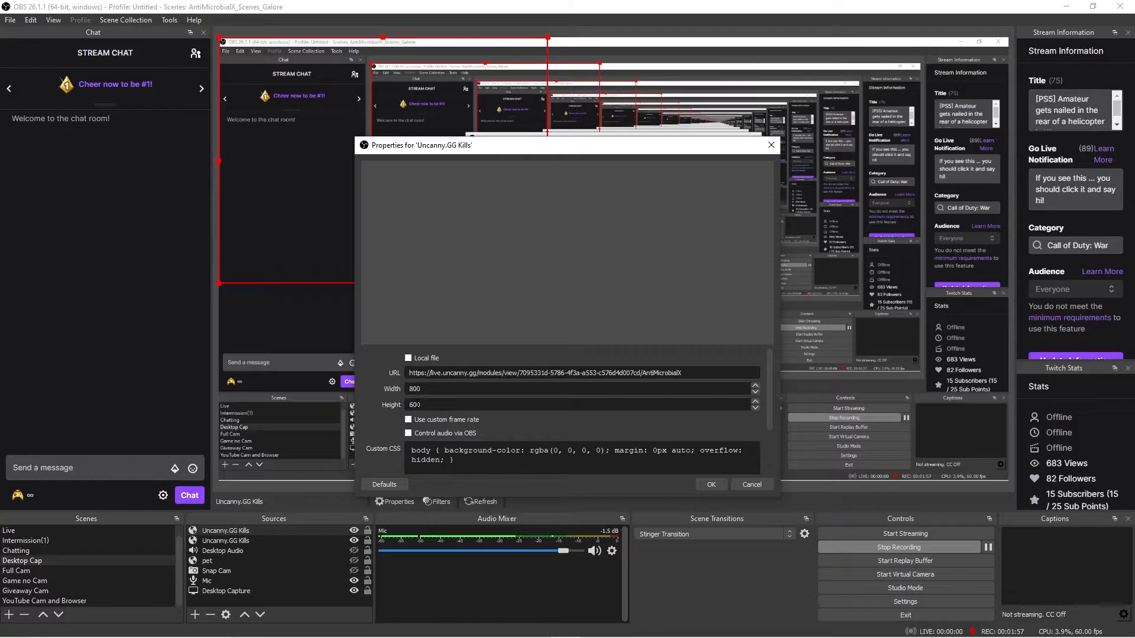
pyautogui.moveTo(710, 485)
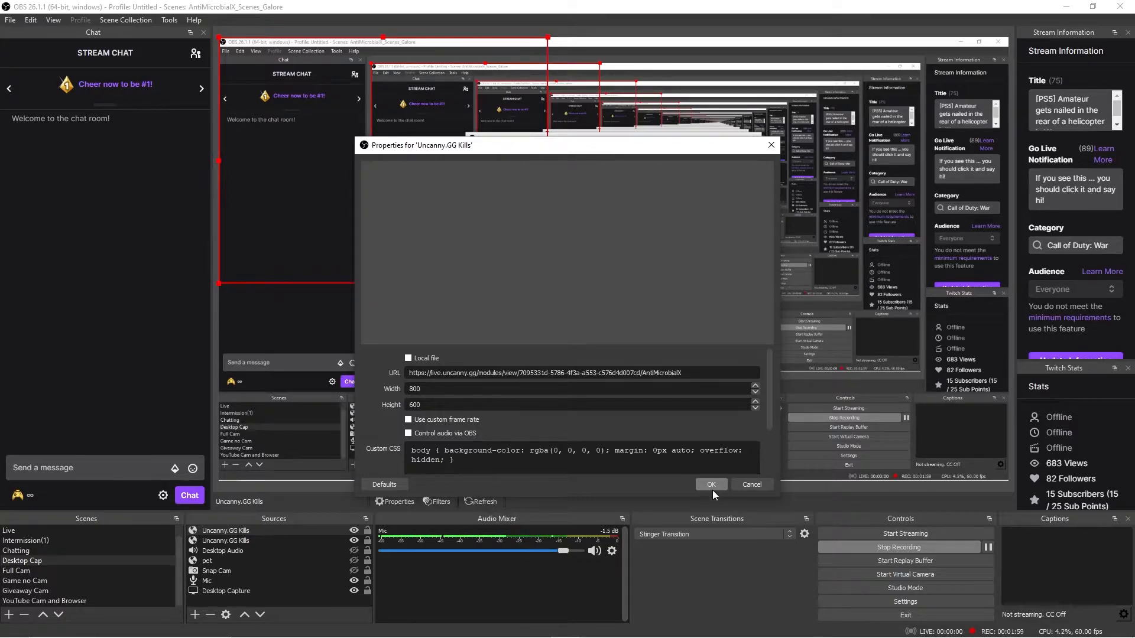
# Step: Confirm the Uncanny.GG Kills browser source with the module URL at 800×600
pyautogui.click(710, 484)
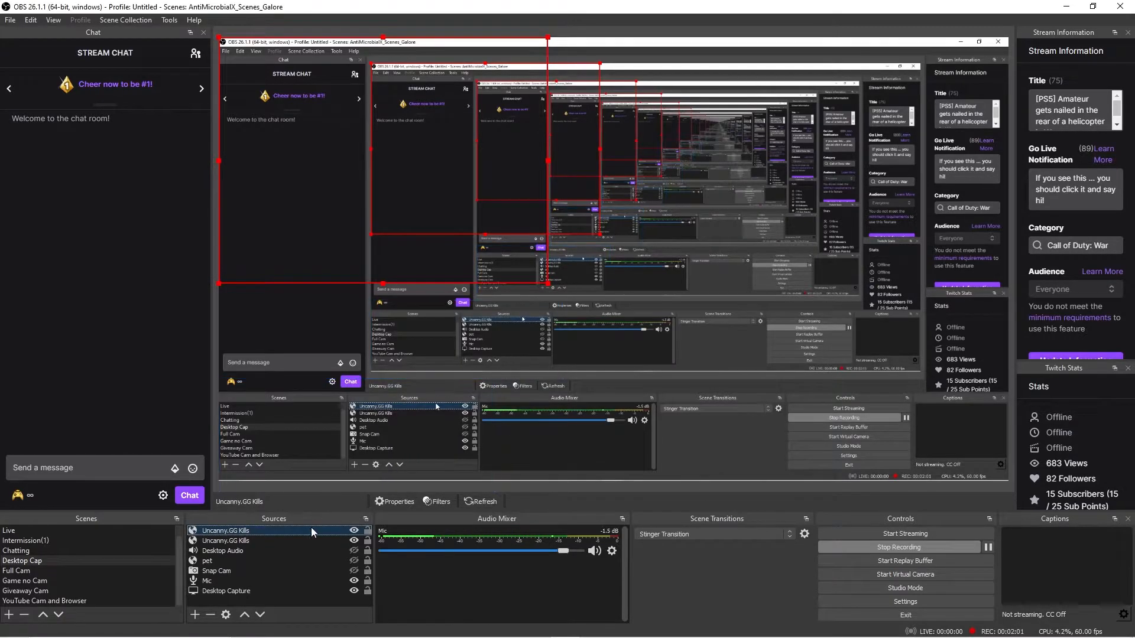
# Step: Review the Kills source's Chroma Key filter (similarity 425, smoothness 80, spill 120) and close it
pyautogui.rightClick(235, 531)
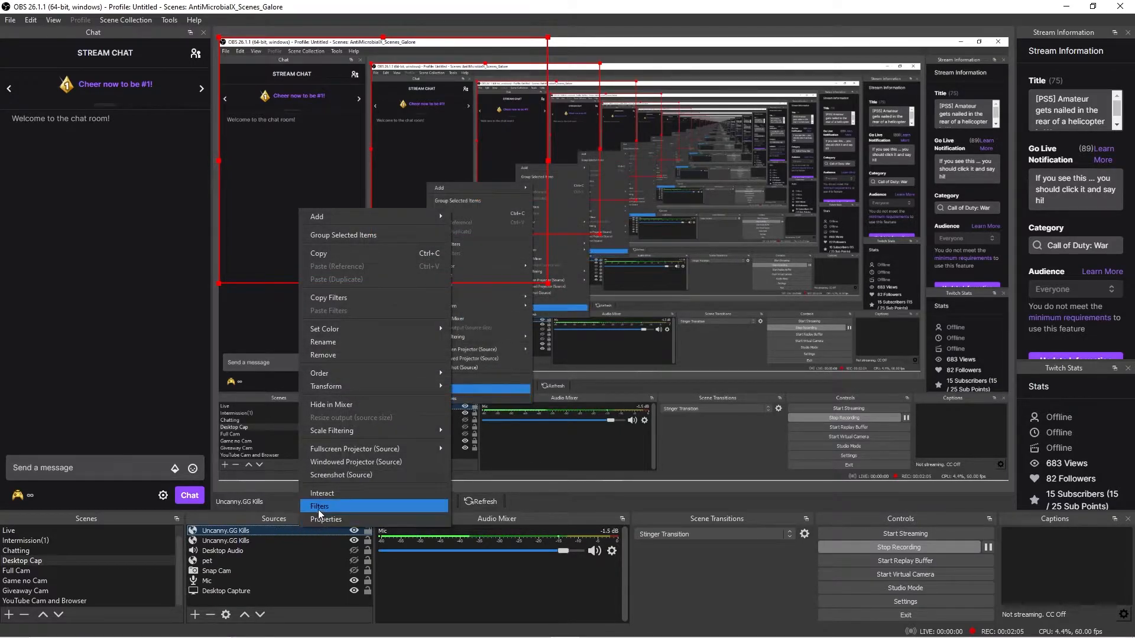
pyautogui.click(320, 506)
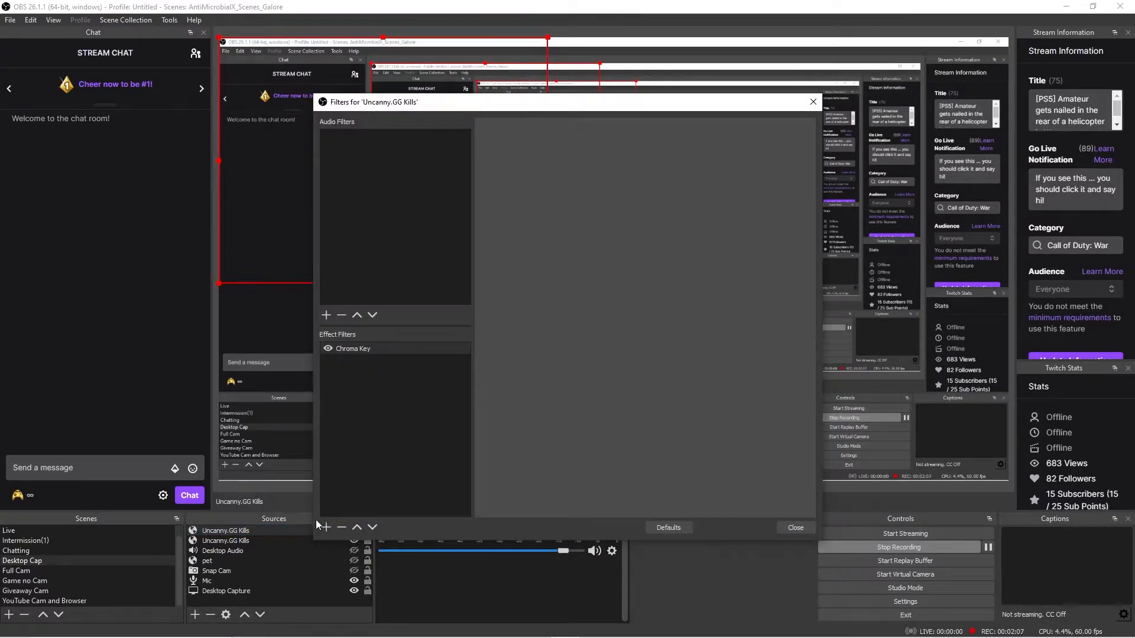
pyautogui.click(325, 528)
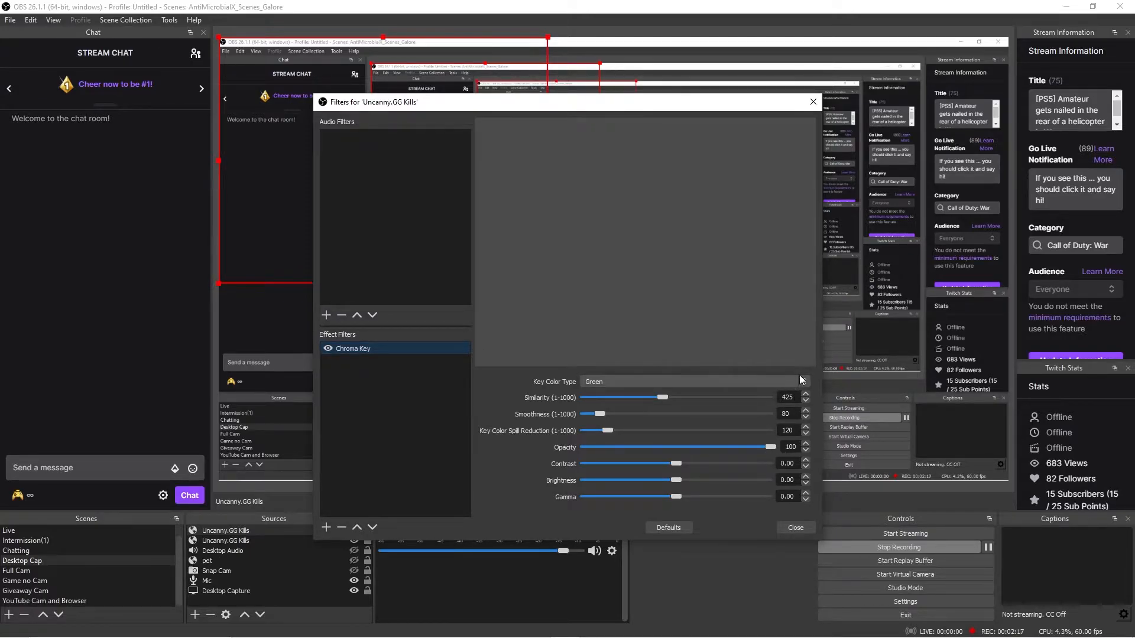
pyautogui.click(794, 527)
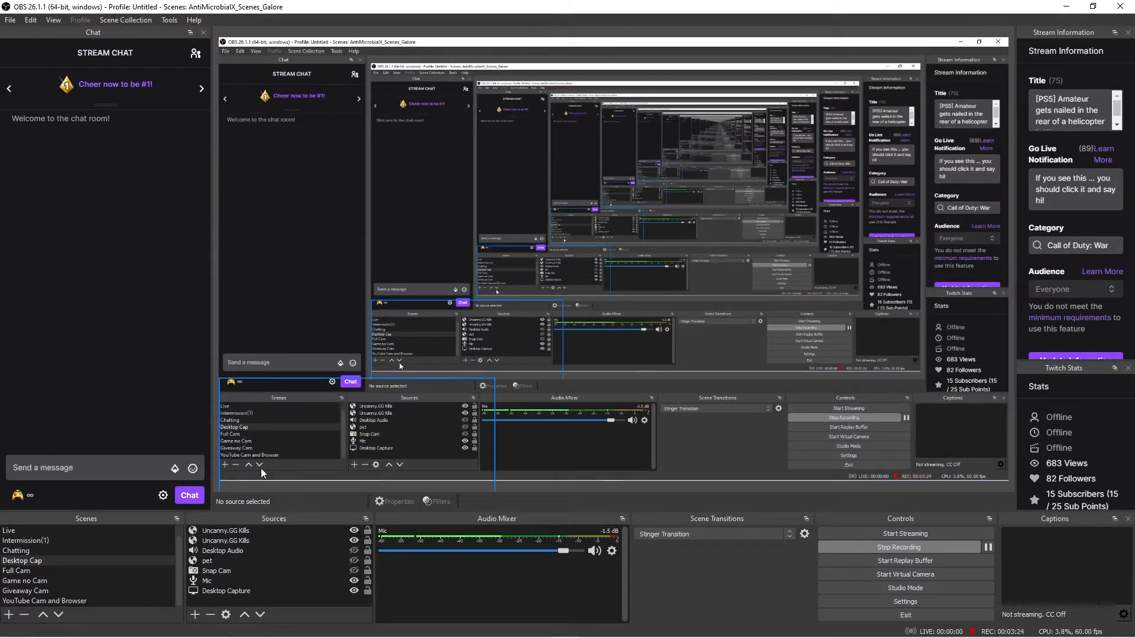
pyautogui.moveTo(280, 484)
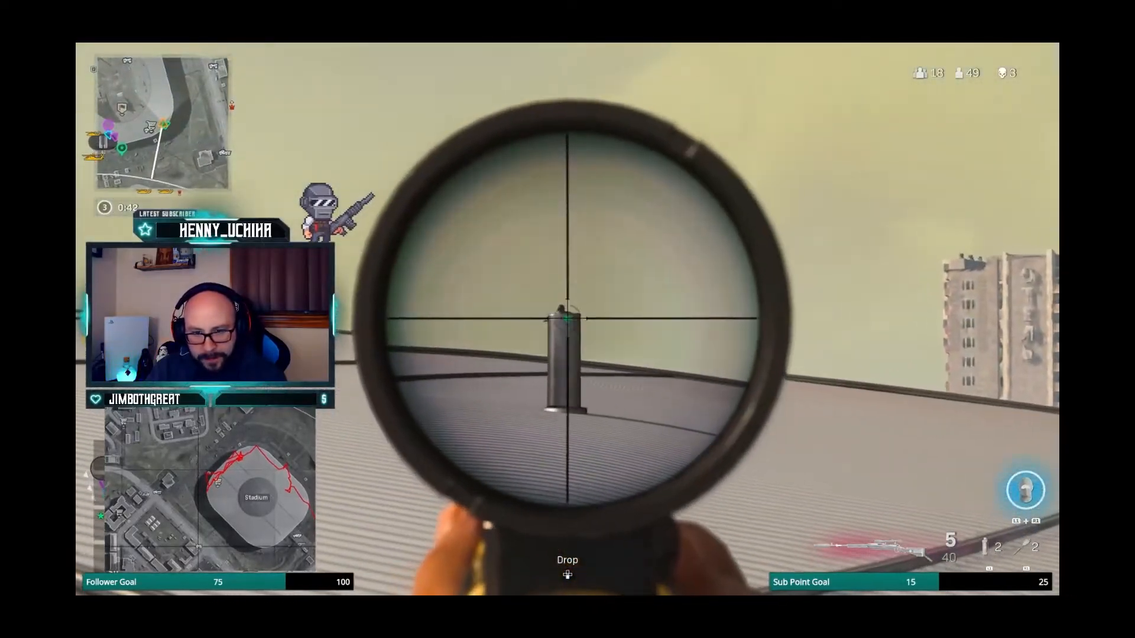
# Step: Scope in on the forest road and down the enemy with a sniper shot for +150 XP
pyautogui.click(567, 318)
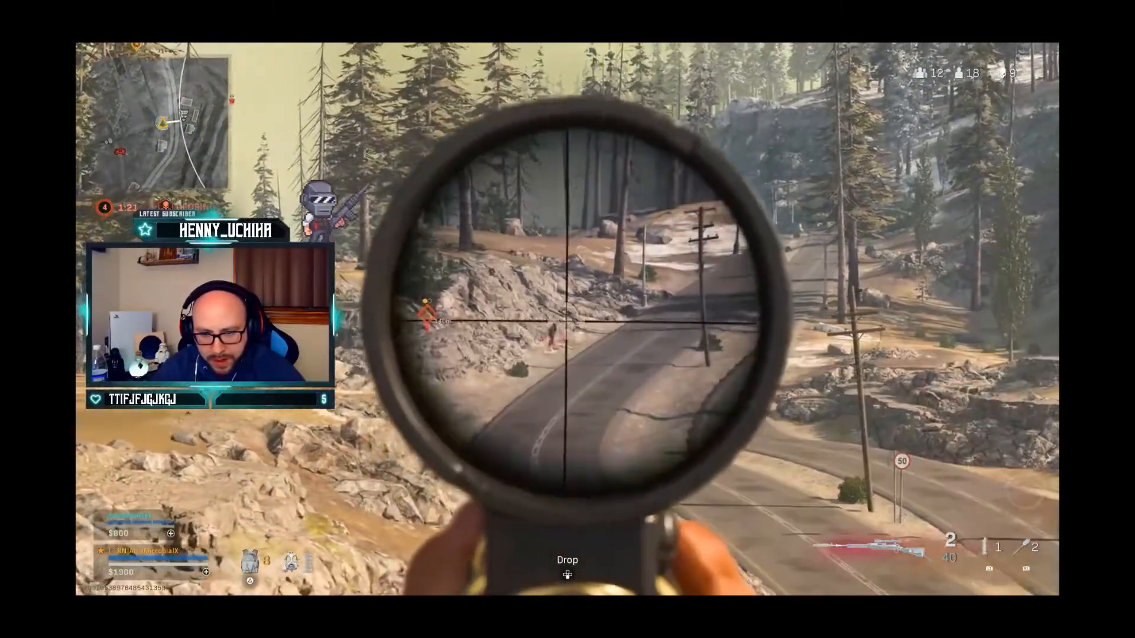
pyautogui.click(568, 314)
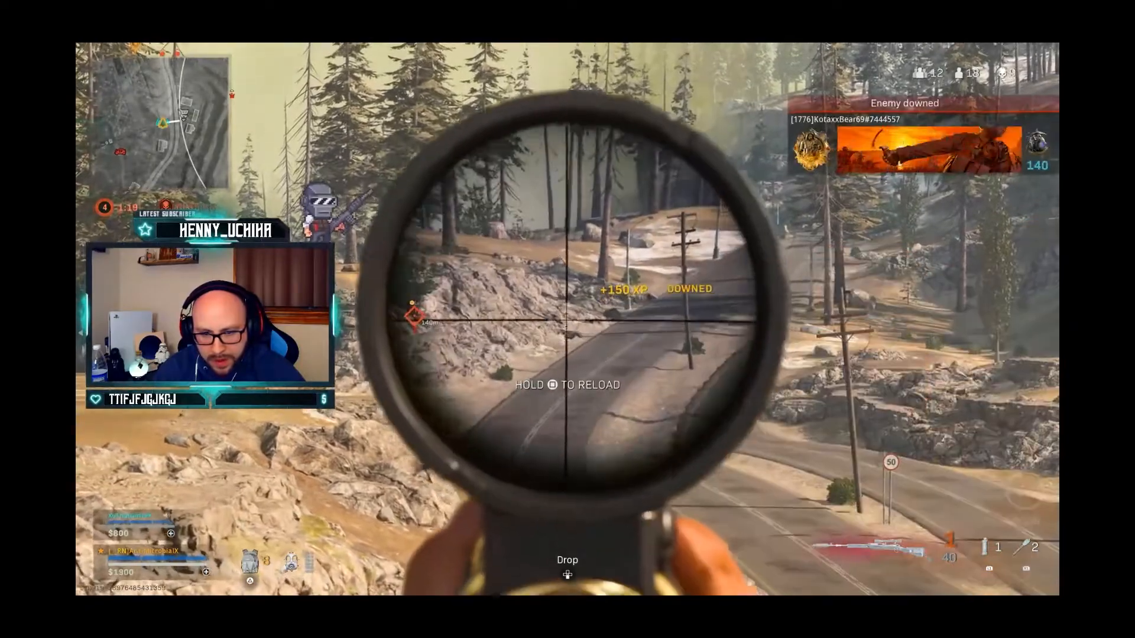